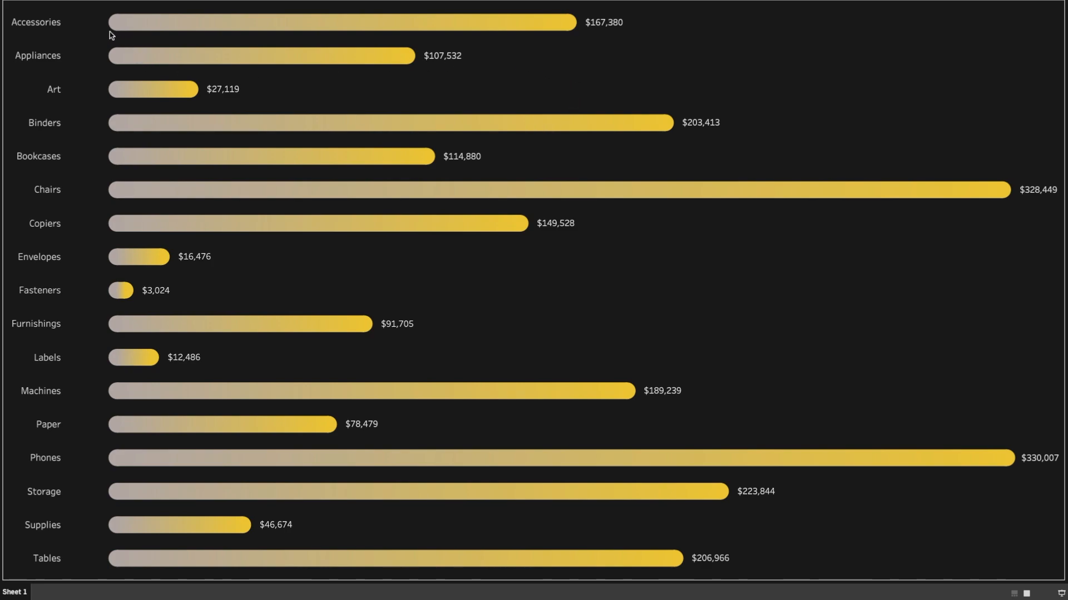
{"action": "mouse_move", "coordinate": [77, 130]}
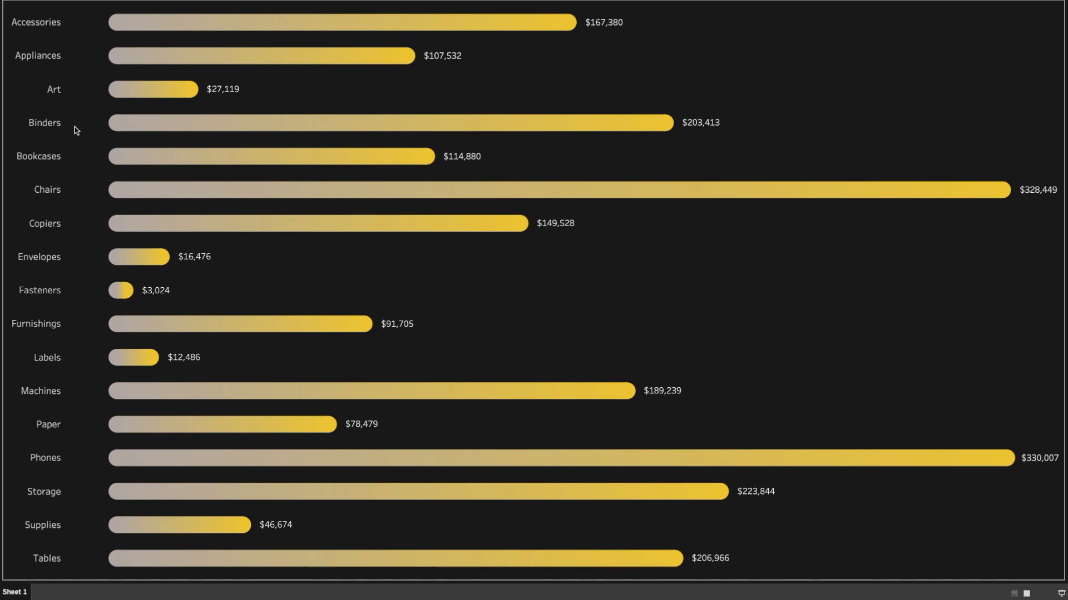
{"action": "mouse_move", "coordinate": [563, 44]}
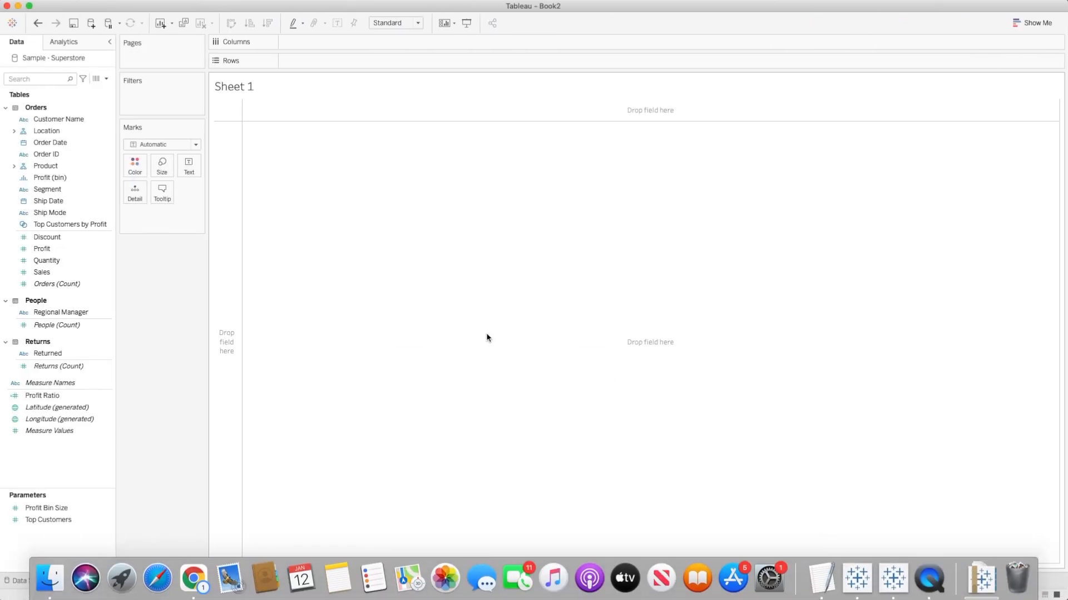
{"action": "mouse_move", "coordinate": [74, 67]}
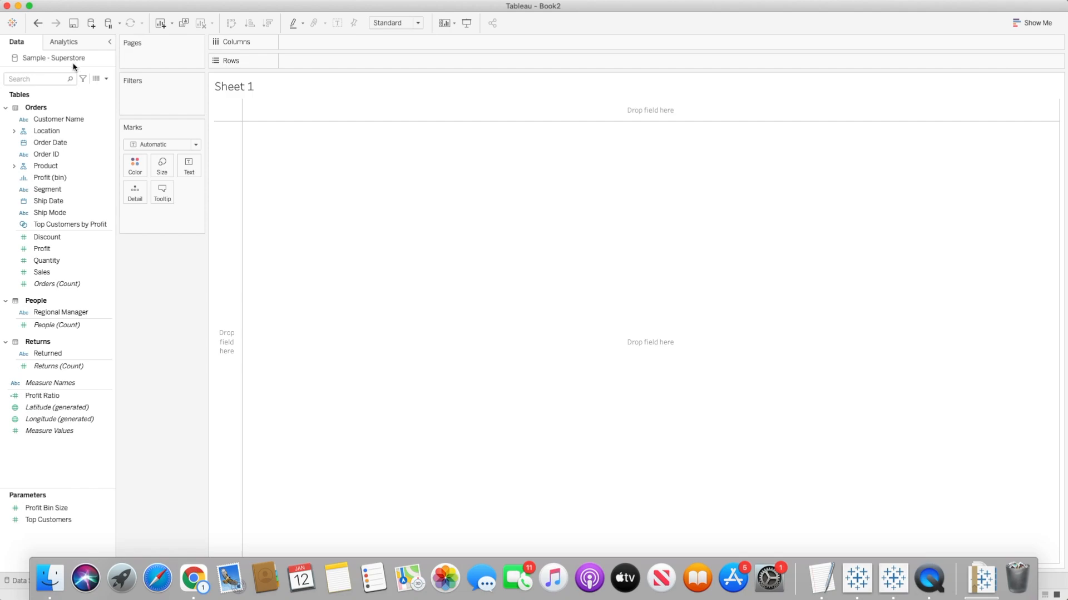
{"action": "mouse_move", "coordinate": [74, 67]}
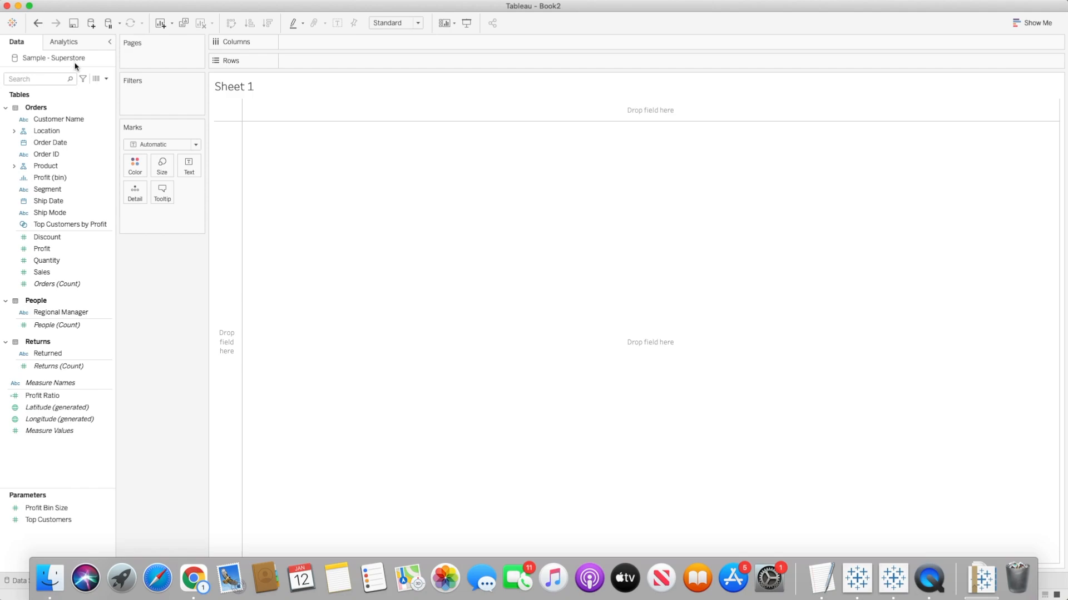
- Chart total Sales on Columns with Product's Sub-Category on Rows, one bar per sub-category
{"action": "left_click", "coordinate": [41, 271]}
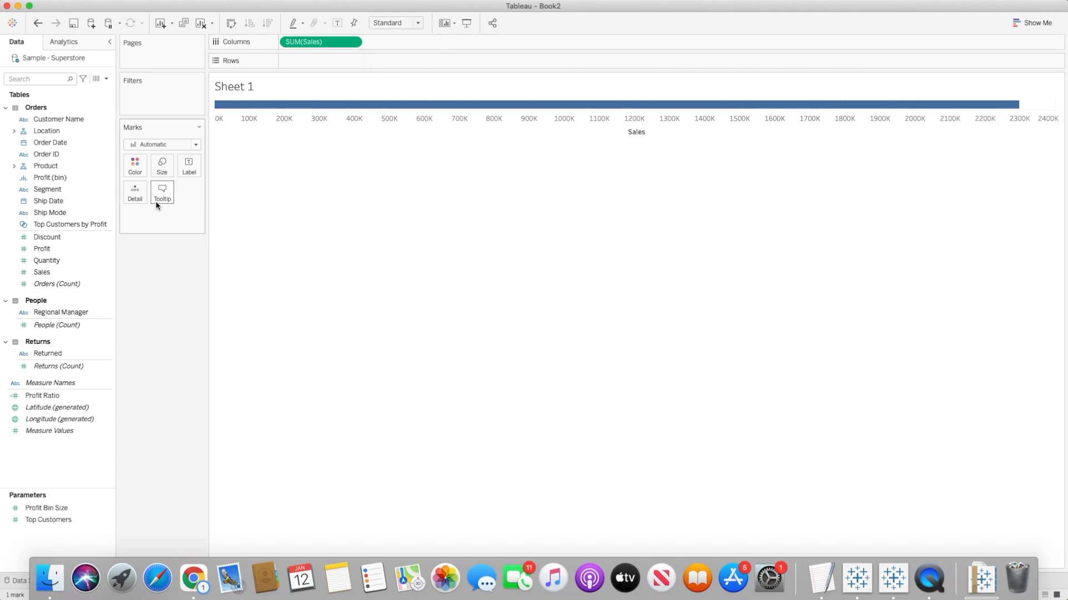
{"action": "left_click", "coordinate": [14, 166]}
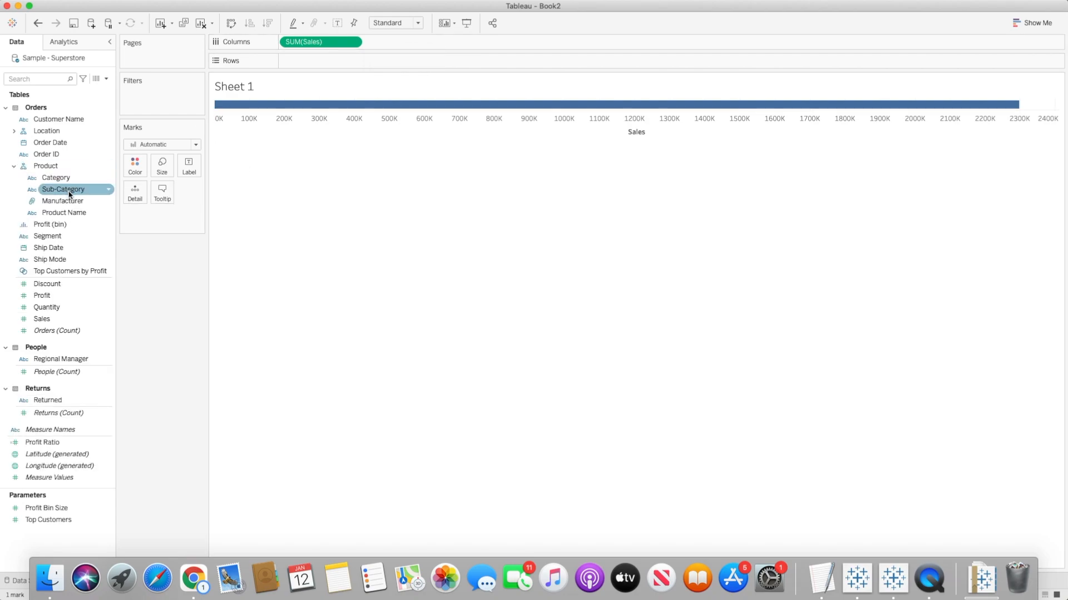
{"action": "left_click_drag", "start_coordinate": [63, 189], "coordinate": [310, 67]}
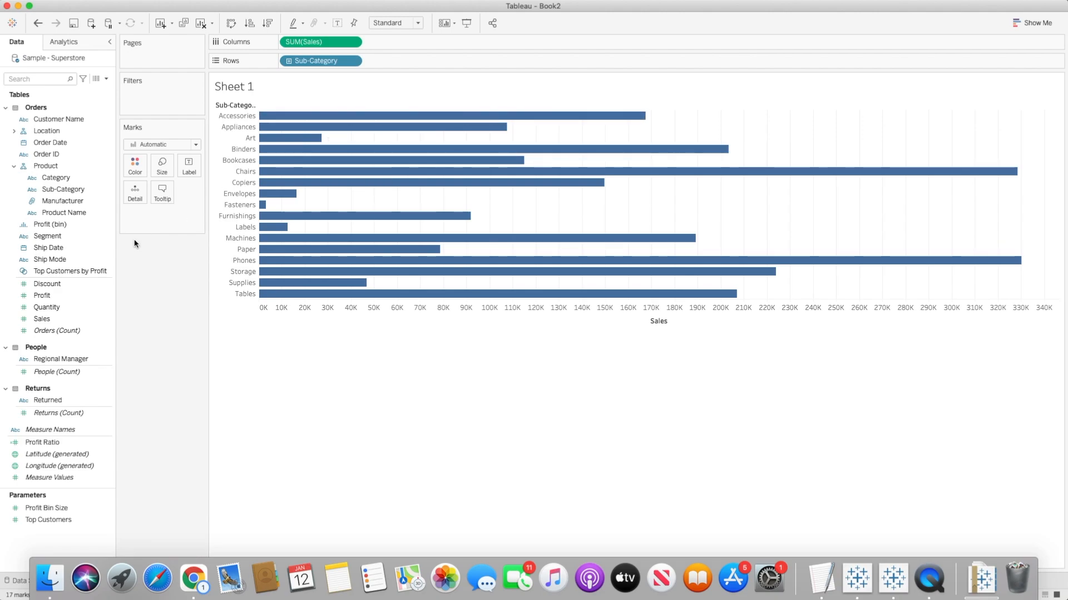
- Swap SUM(Sales) for Measure Values and colour the stacked bars by Measure Names
{"action": "left_click", "coordinate": [59, 466]}
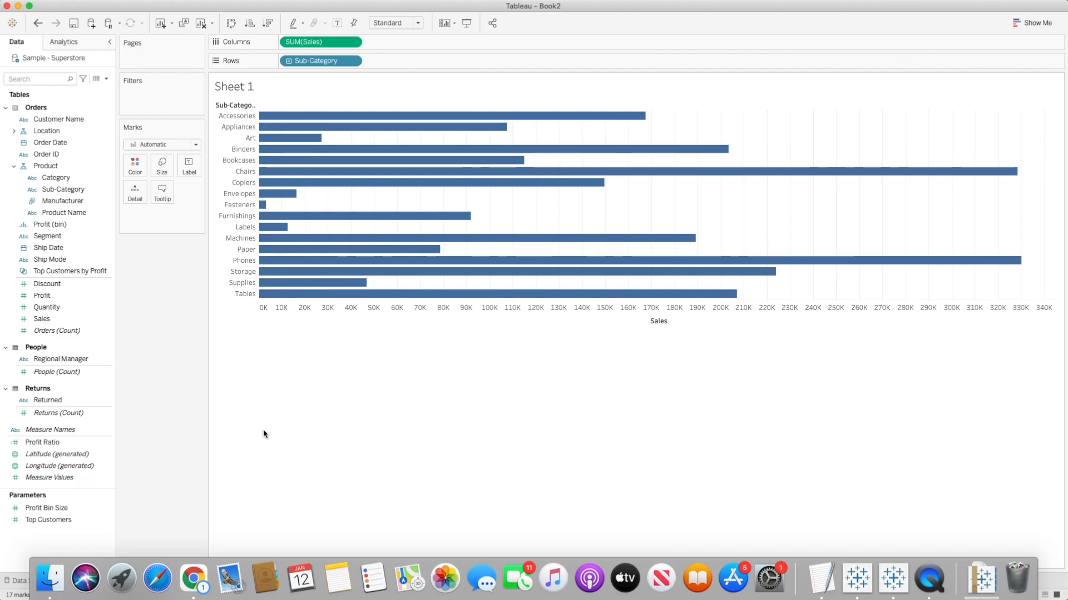
{"action": "mouse_move", "coordinate": [333, 171]}
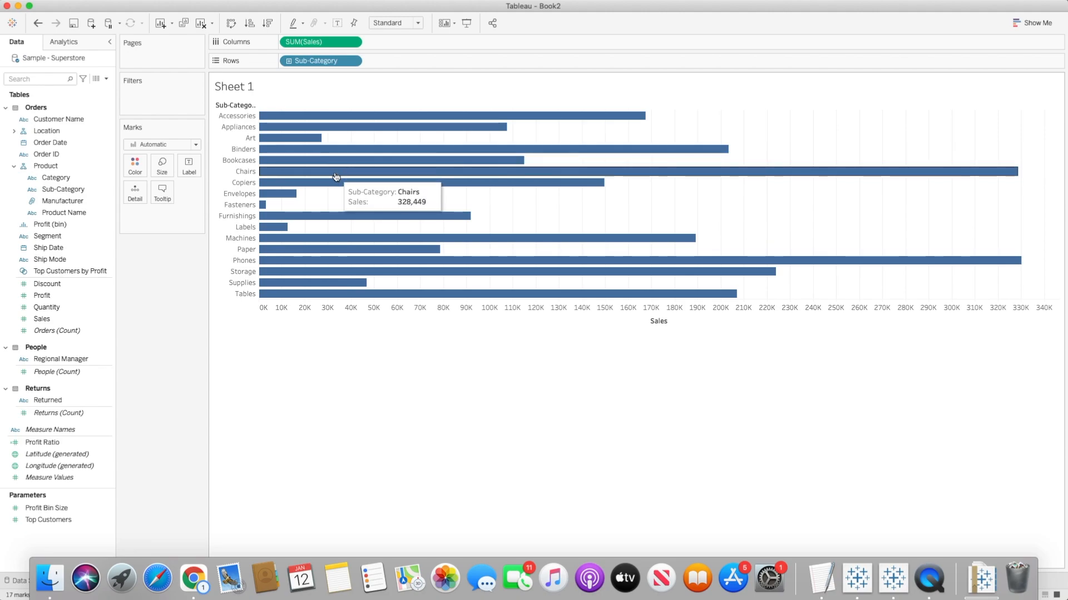
{"action": "left_click", "coordinate": [49, 477]}
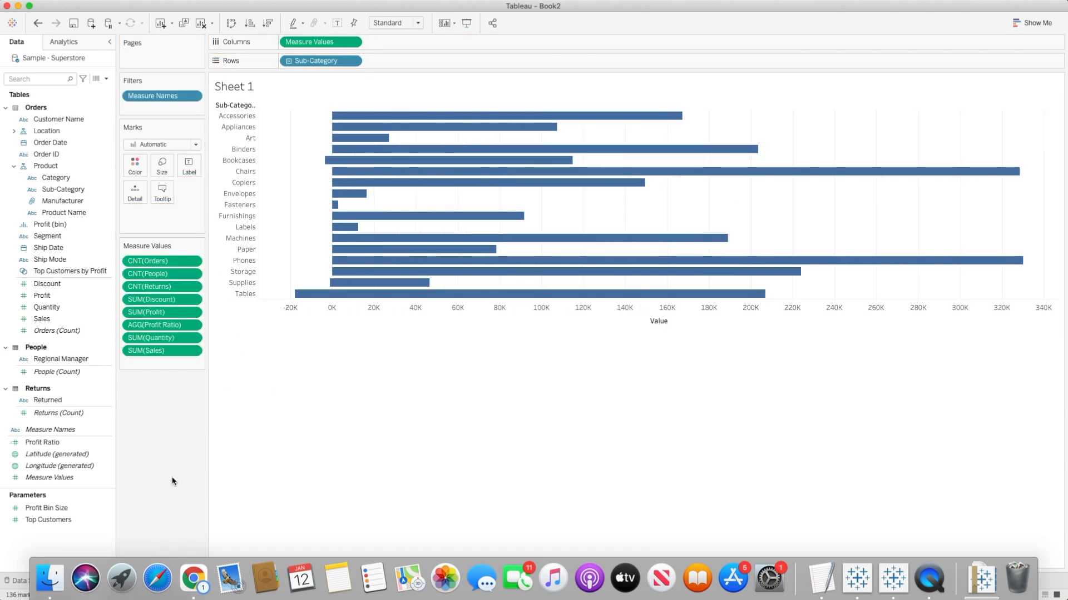
{"action": "left_click", "coordinate": [50, 429]}
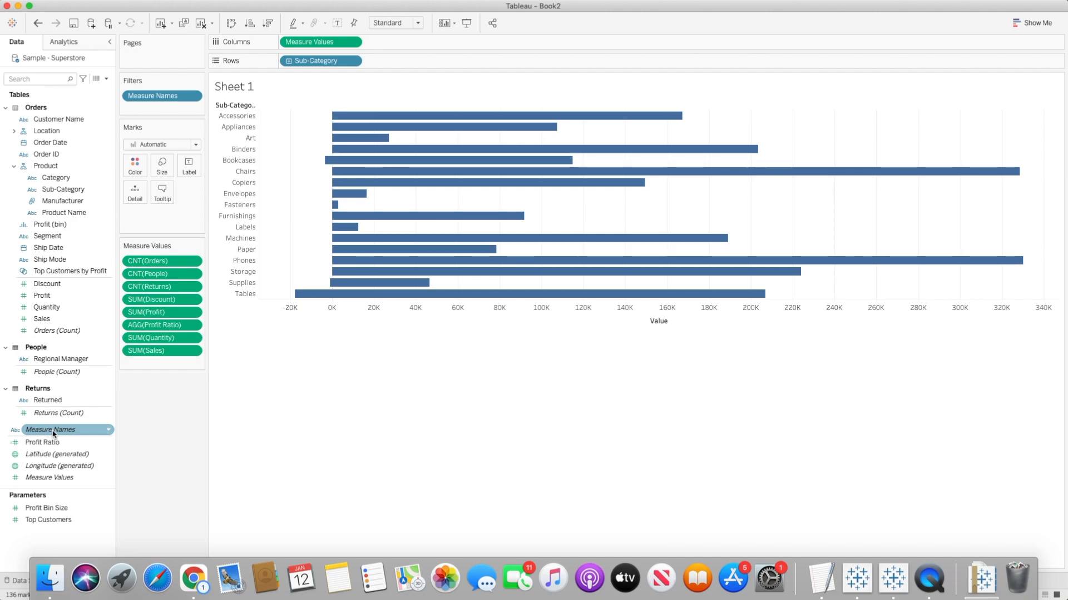
{"action": "left_click", "coordinate": [52, 434]}
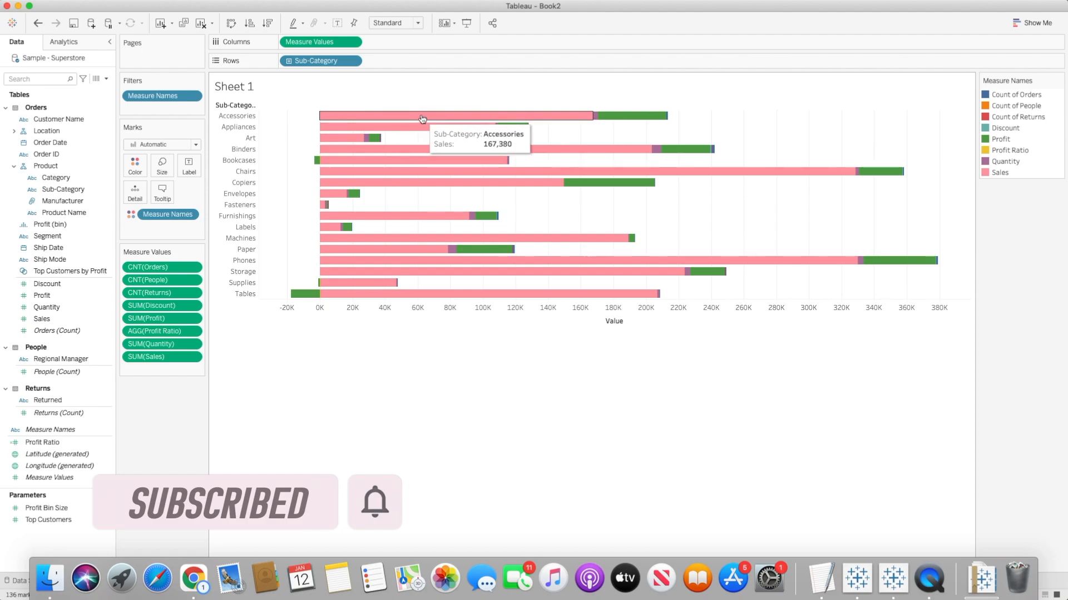
{"action": "mouse_move", "coordinate": [479, 129]}
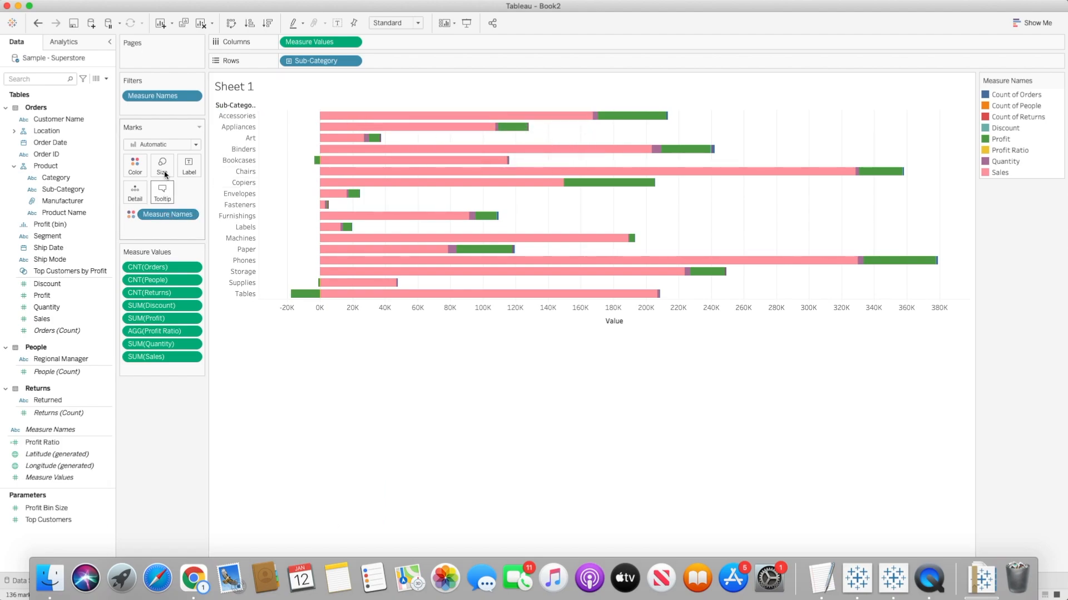
- Switch the mark type to Line with Measure Names as the path for each sub-category
{"action": "left_click", "coordinate": [162, 144]}
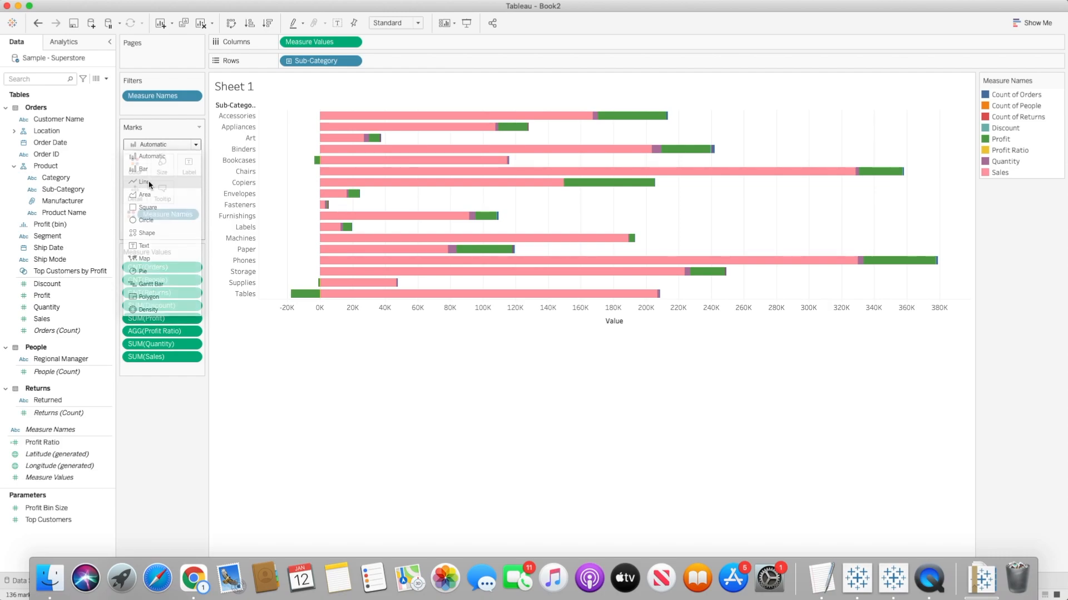
{"action": "left_click", "coordinate": [145, 181]}
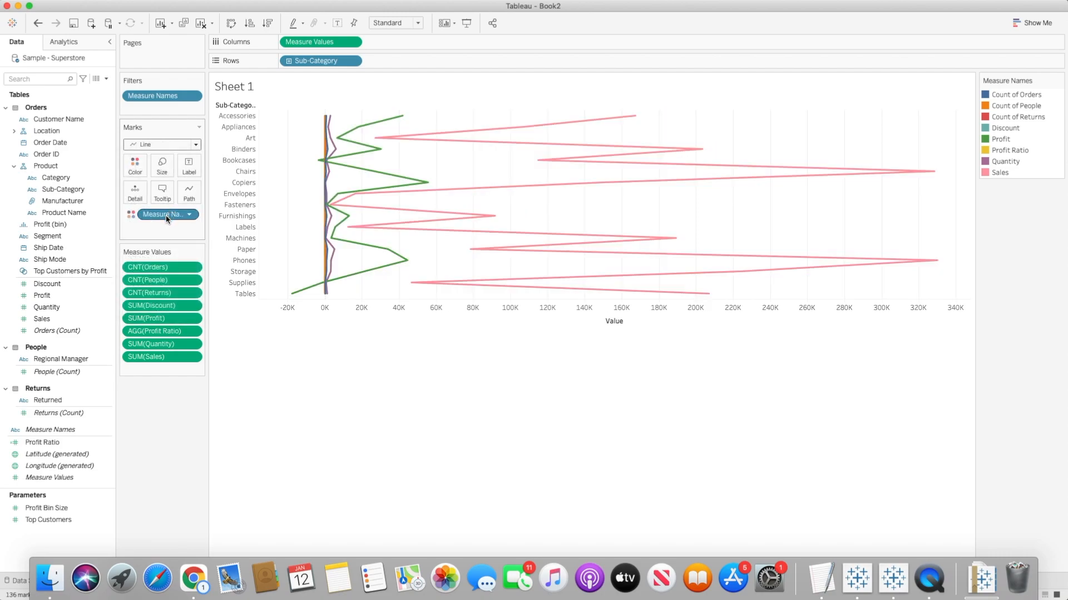
{"action": "mouse_move", "coordinate": [162, 214]}
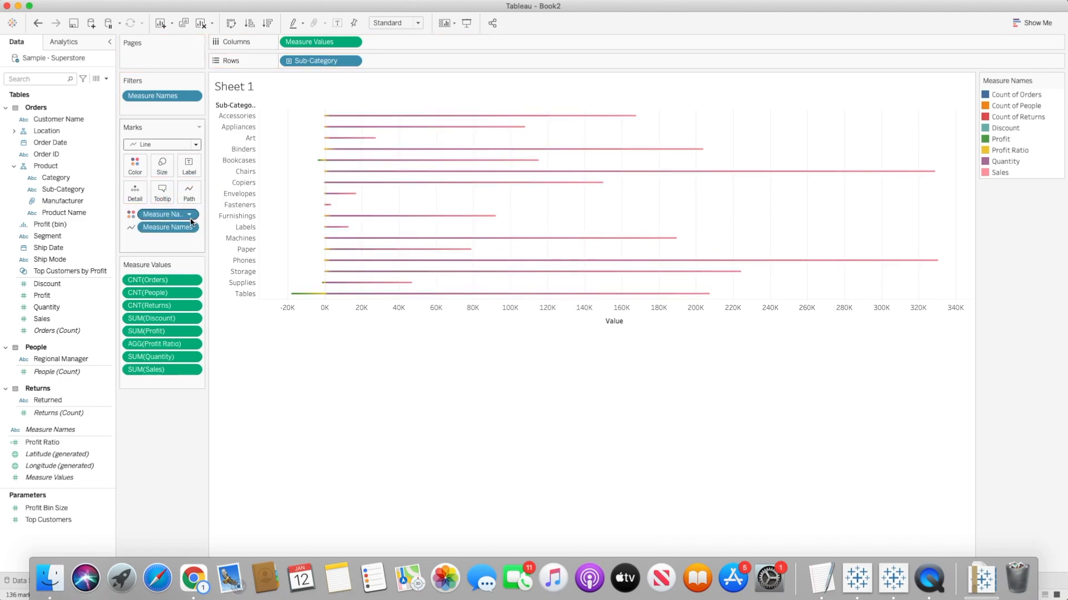
{"action": "mouse_move", "coordinate": [370, 122]}
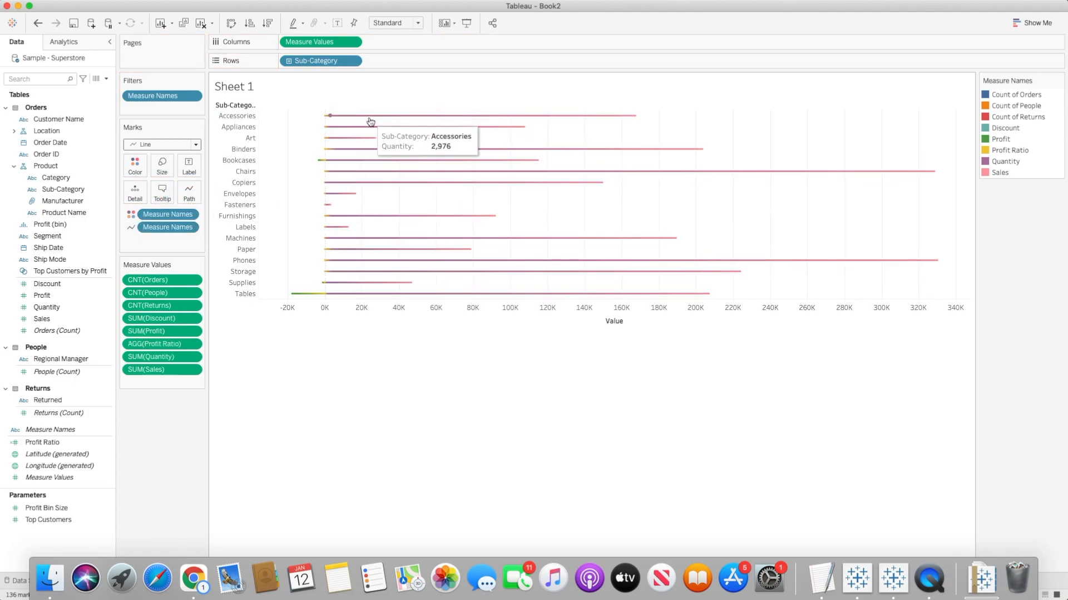
{"action": "mouse_move", "coordinate": [411, 133]}
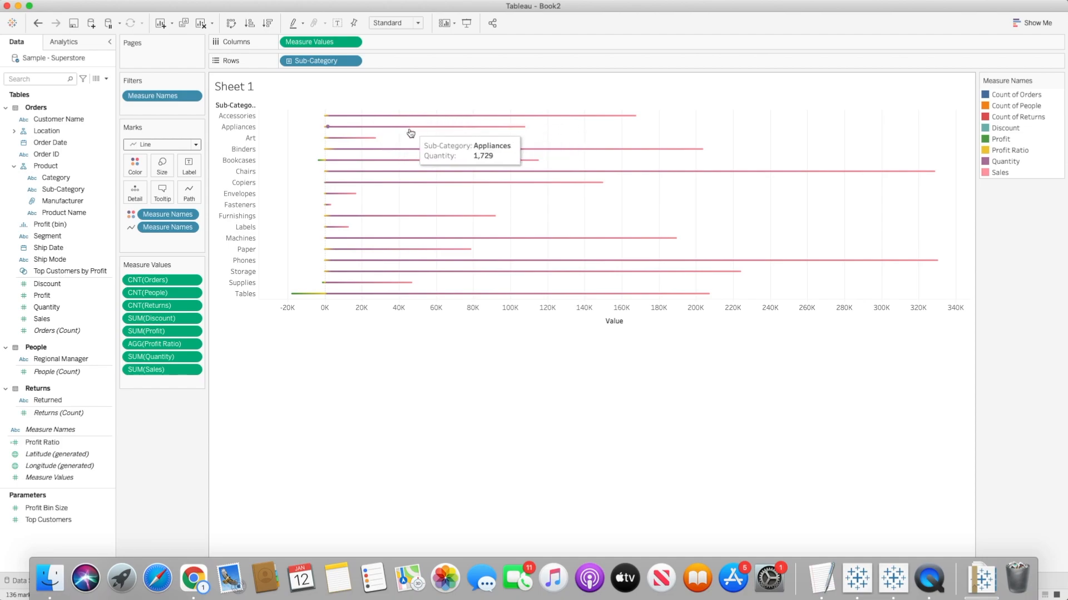
{"action": "mouse_move", "coordinate": [406, 140]}
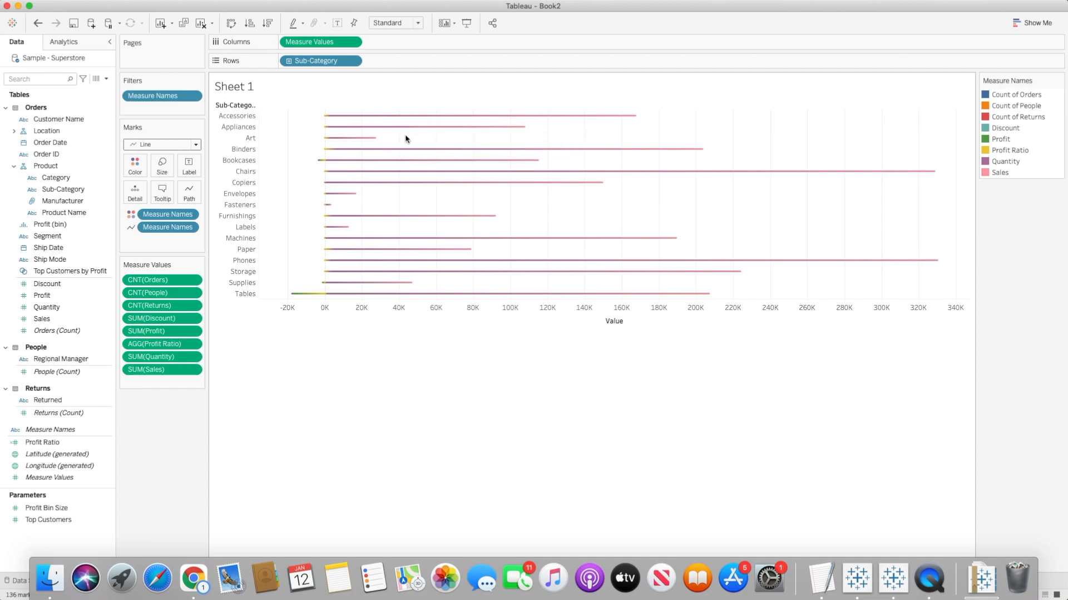
{"action": "left_click", "coordinate": [416, 23]}
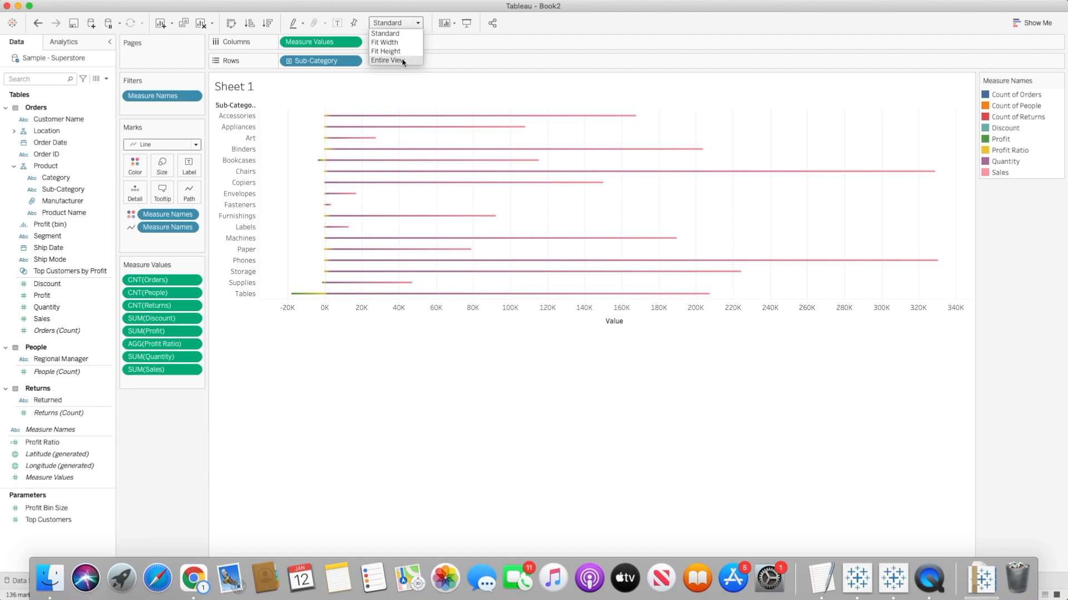
- Fit the chart to Entire View so each line shows as a thick bar
{"action": "left_click", "coordinate": [387, 60]}
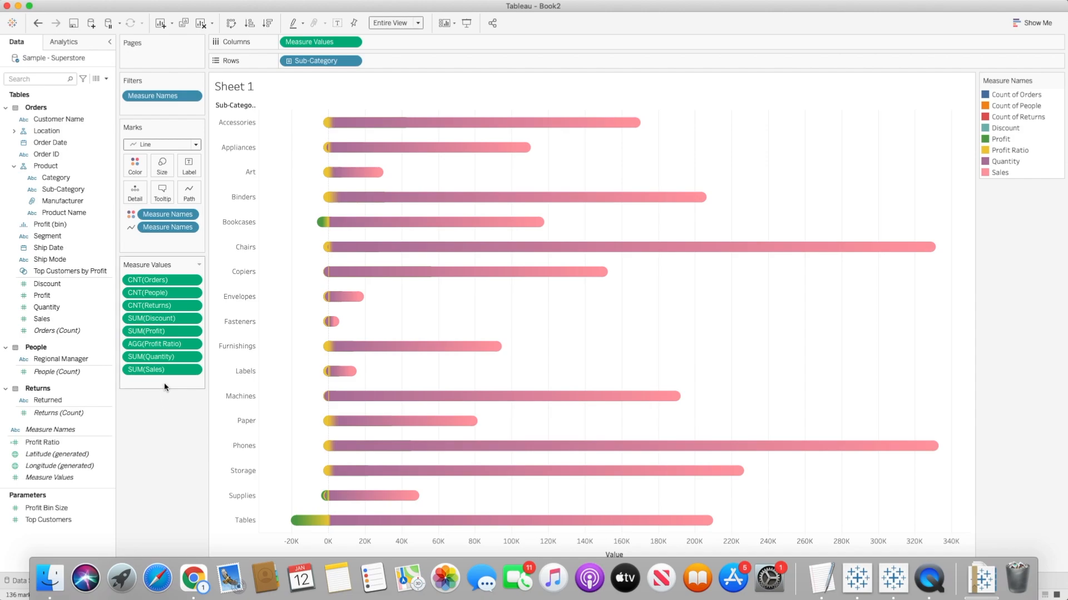
{"action": "left_click", "coordinate": [162, 382]}
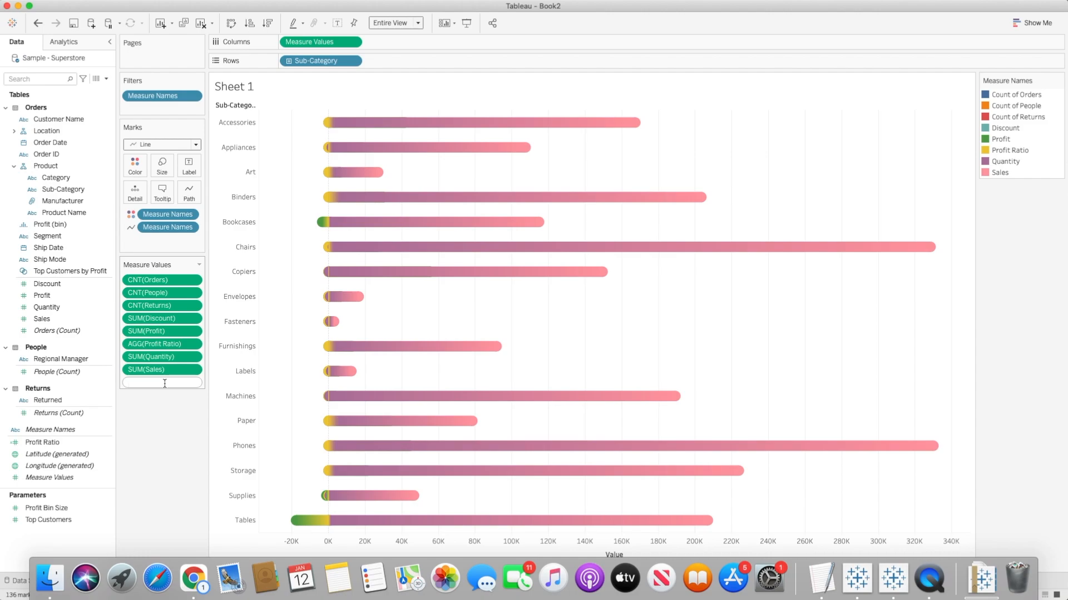
- Add an ad-hoc min(0,0) calculation to Measure Values as each bar's zero start
{"action": "type", "text": "min("}
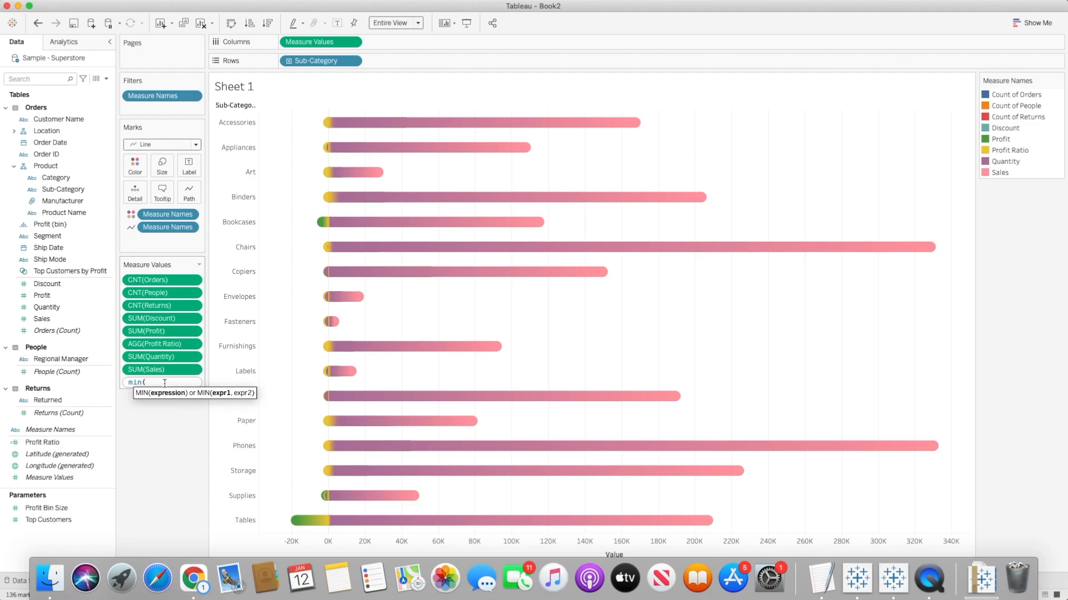
{"action": "type", "text": "0,0))"}
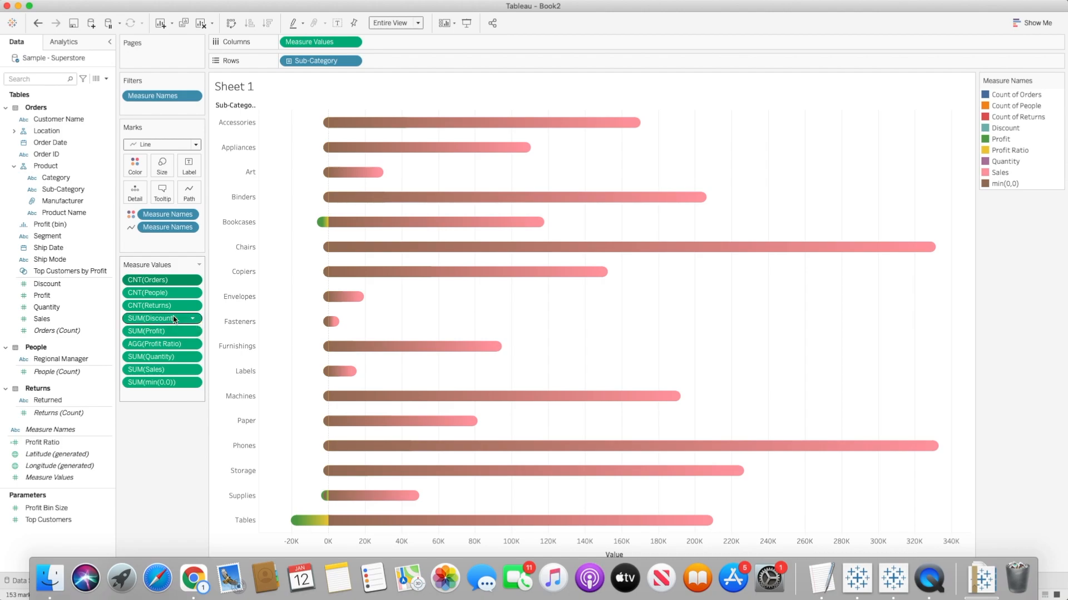
{"action": "mouse_move", "coordinate": [162, 357]}
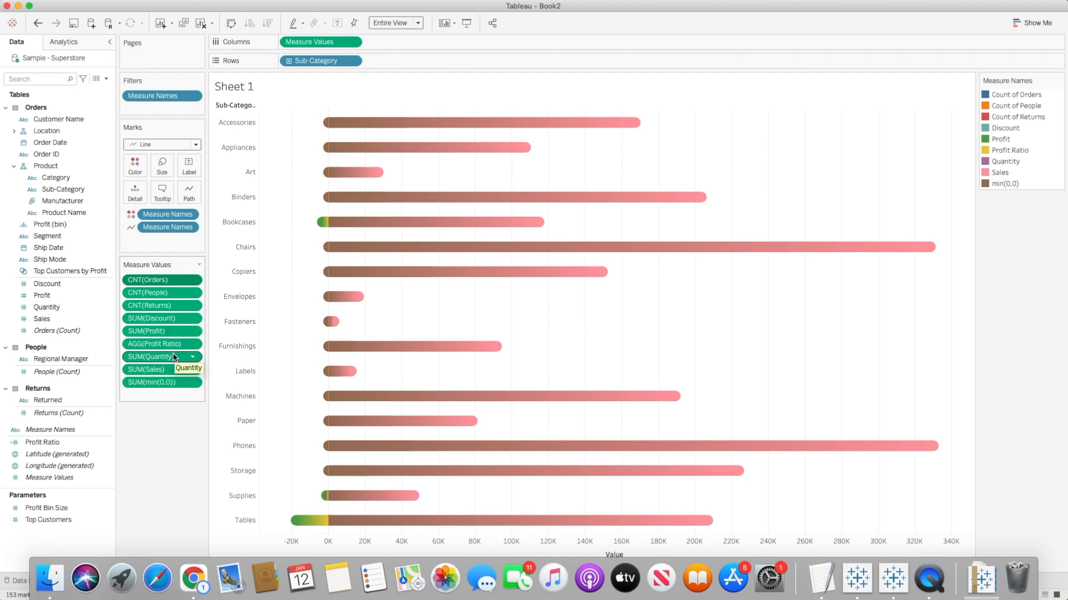
{"action": "mouse_move", "coordinate": [161, 344]}
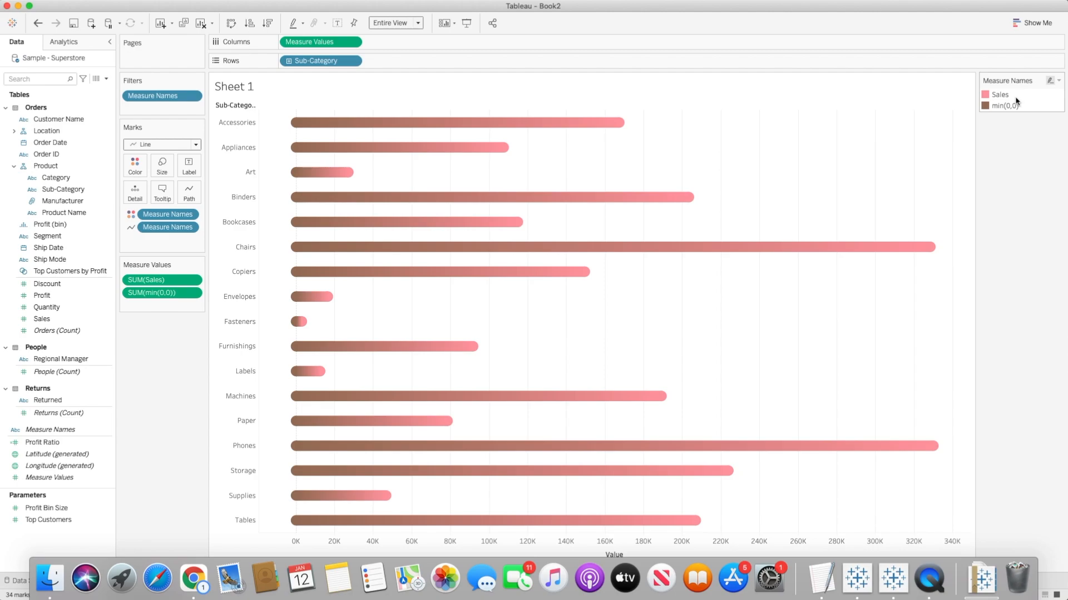
{"action": "mouse_move", "coordinate": [990, 109]}
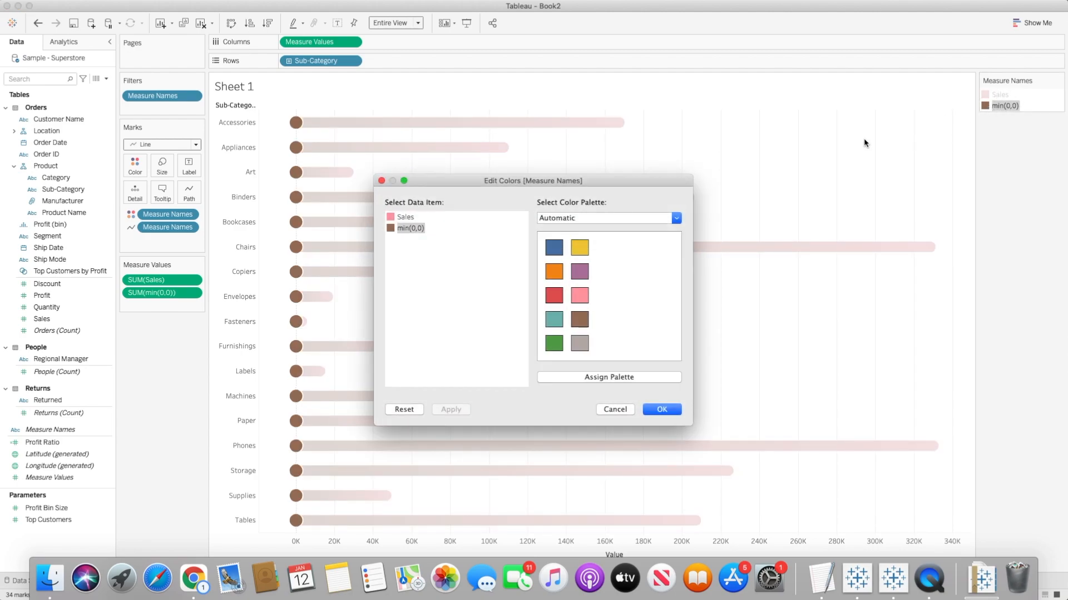
- Recolour Sales yellow and min(0,0) grey in the Measure Names legend
{"action": "left_click", "coordinate": [405, 217]}
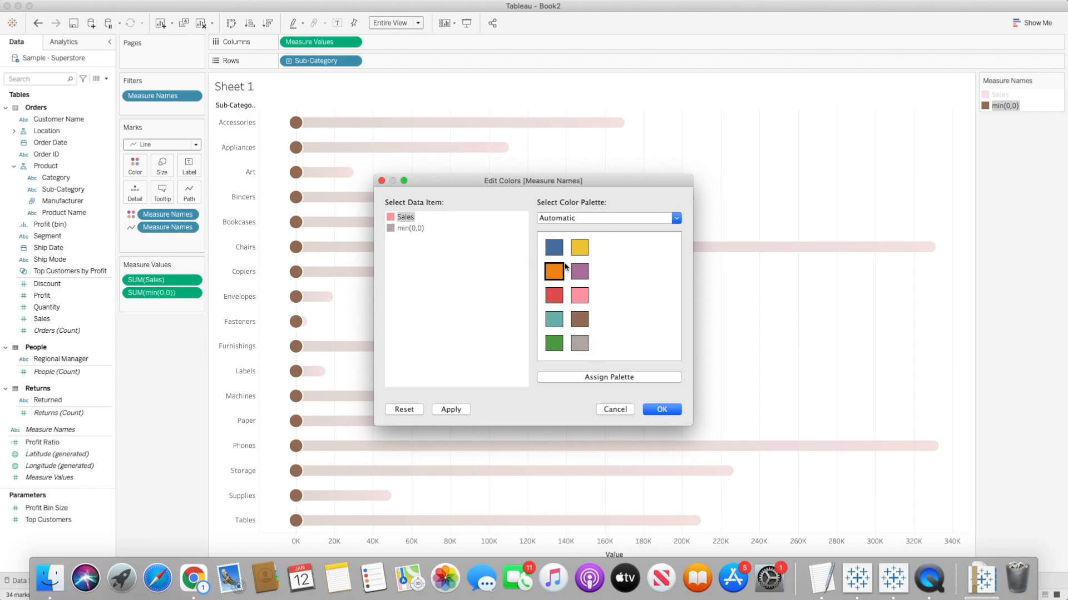
{"action": "left_click", "coordinate": [659, 409]}
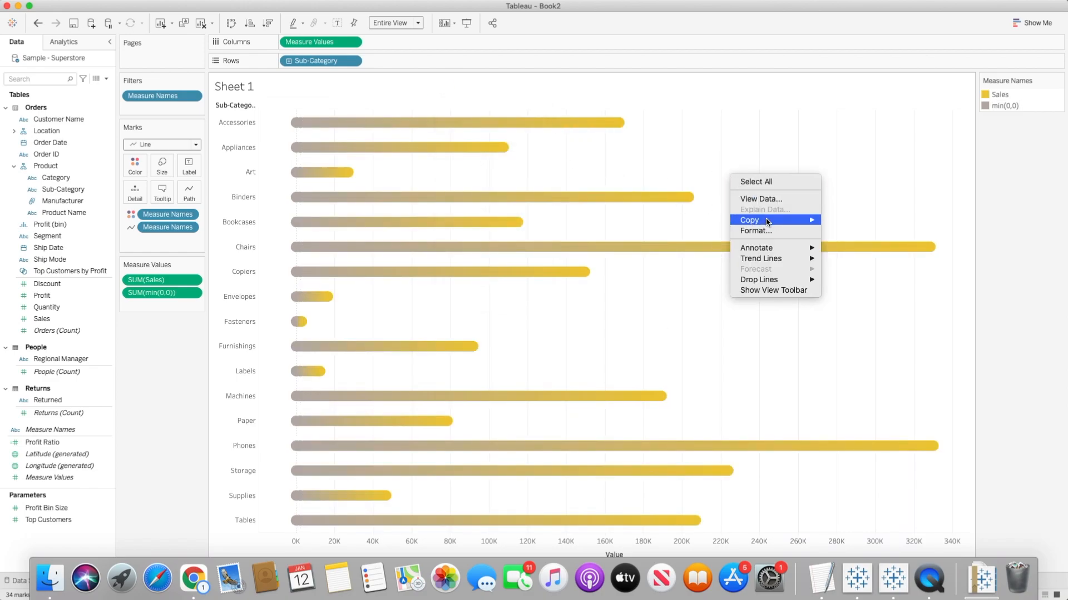
{"action": "left_click", "coordinate": [754, 230]}
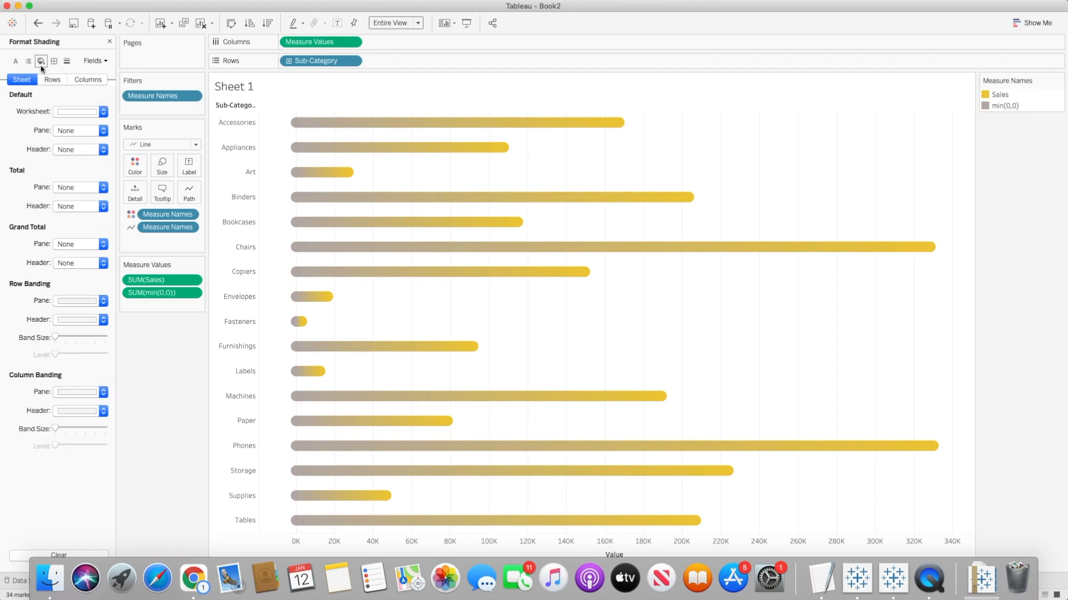
- Shade the worksheet black and set its font to white at a larger size
{"action": "left_click", "coordinate": [102, 111]}
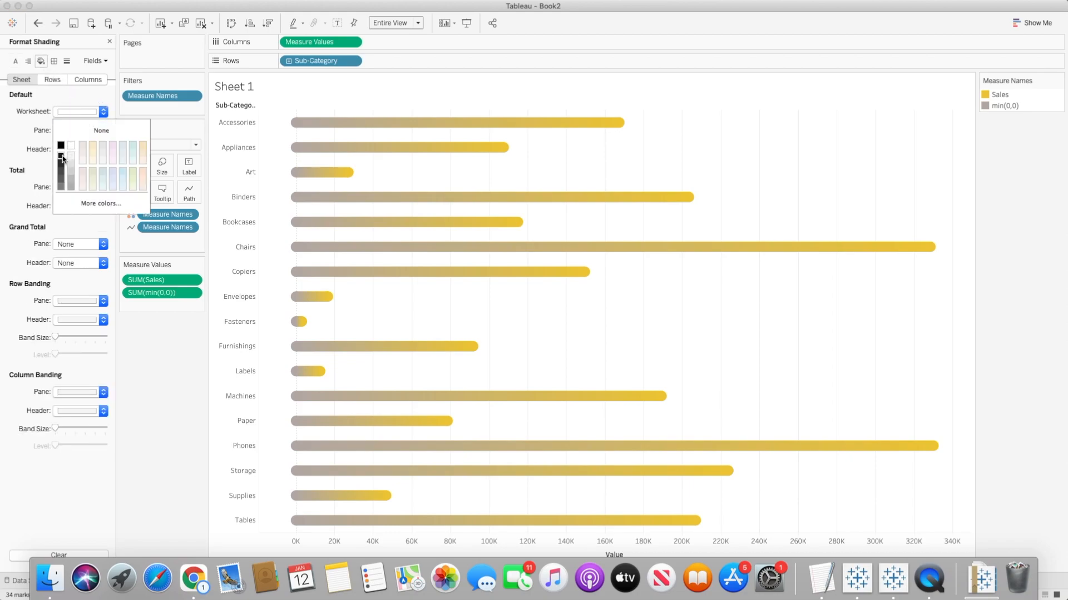
{"action": "left_click", "coordinate": [60, 144]}
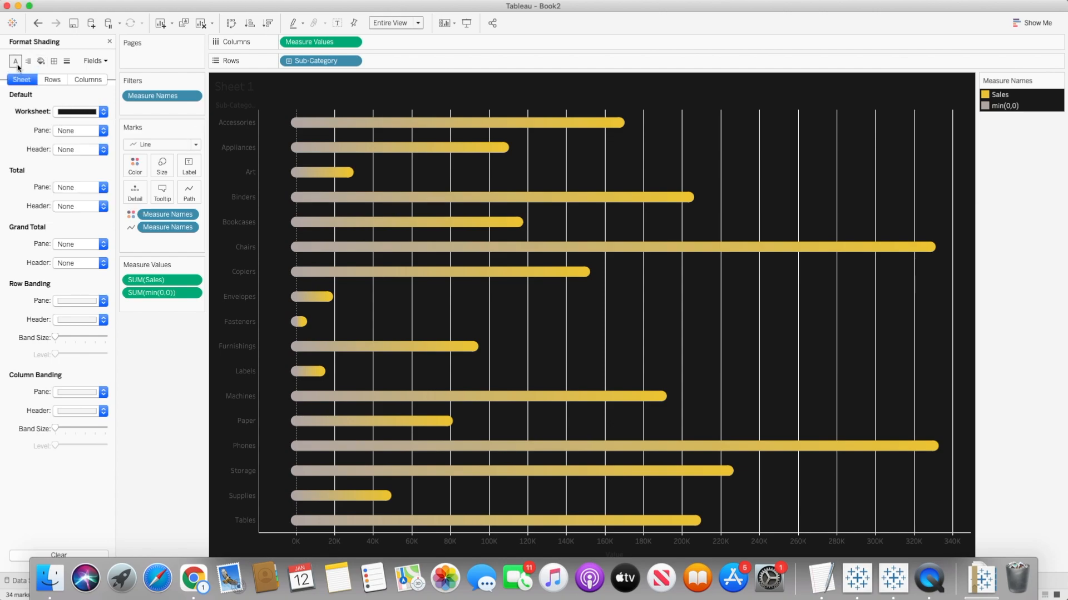
{"action": "left_click", "coordinate": [15, 60]}
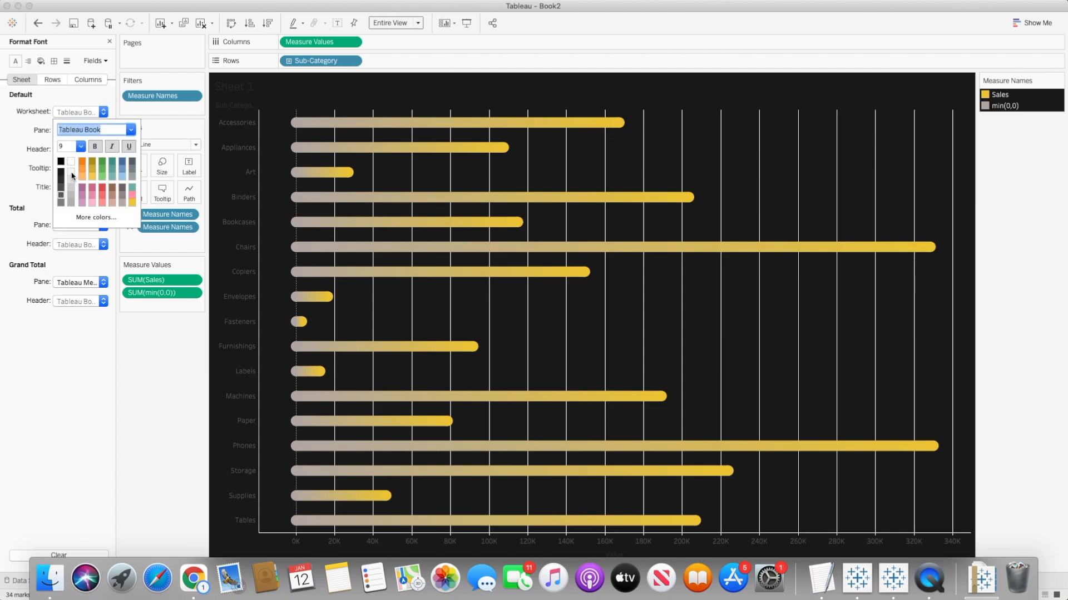
{"action": "left_click", "coordinate": [80, 146]}
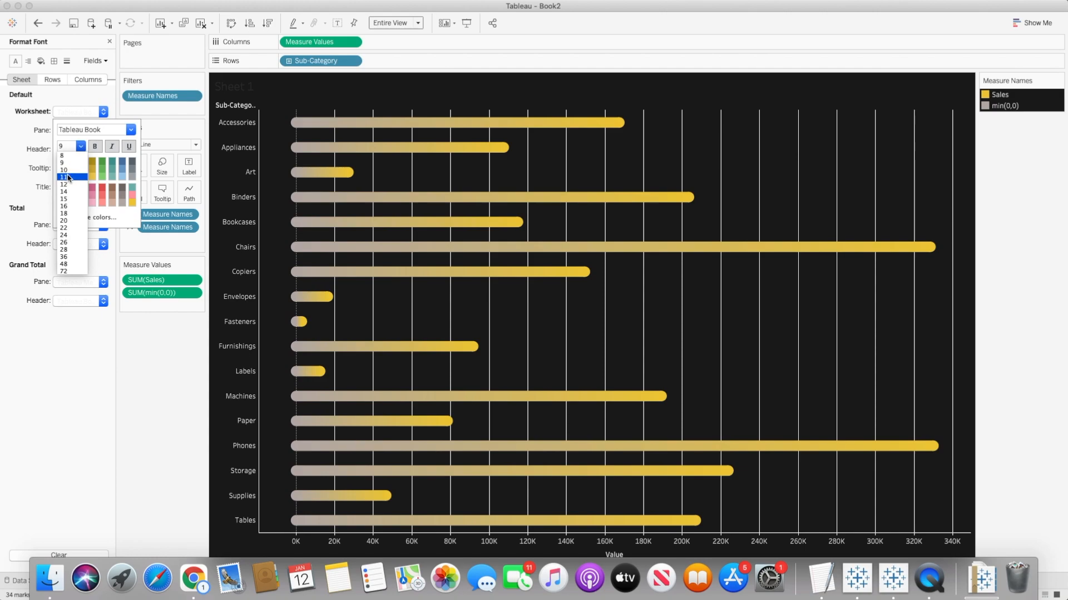
{"action": "left_click", "coordinate": [64, 169]}
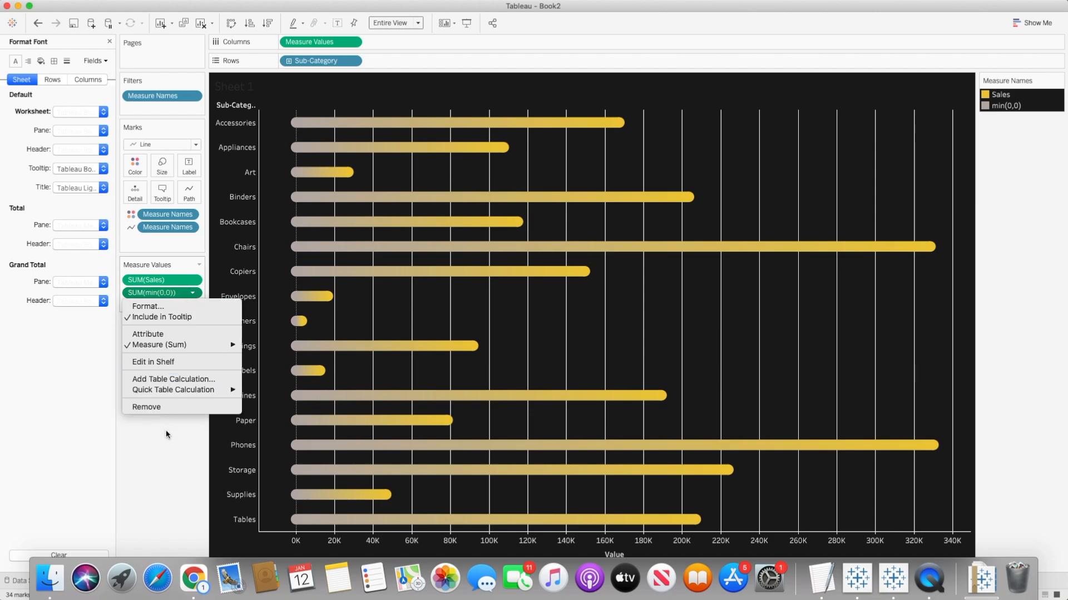
- Show mark labels at line ends only, dropping the zero labels at bar starts
{"action": "left_click", "coordinate": [189, 166]}
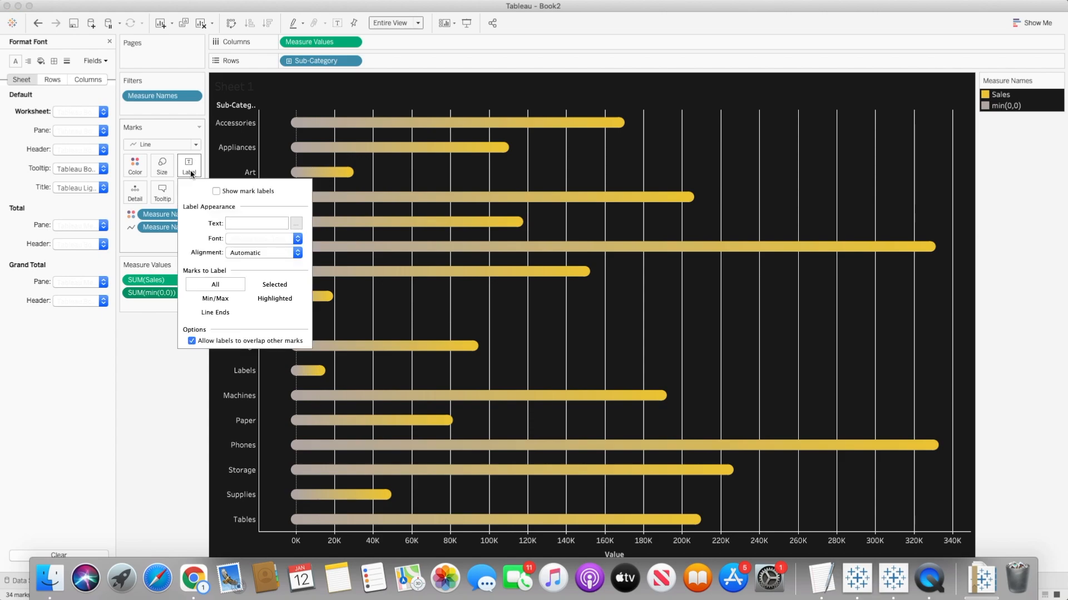
{"action": "left_click", "coordinate": [217, 192]}
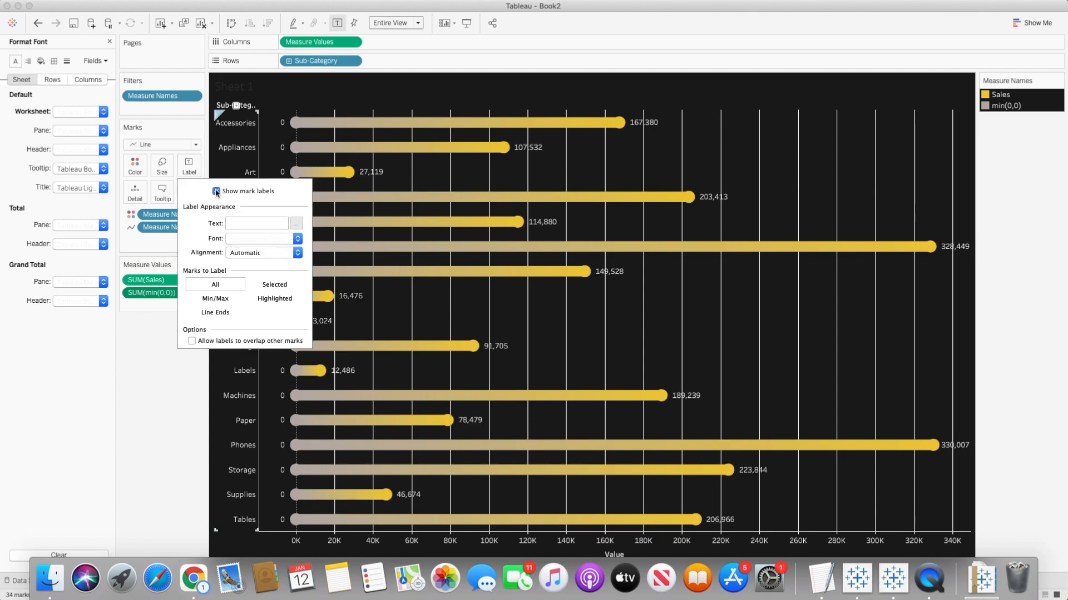
{"action": "left_click", "coordinate": [216, 190]}
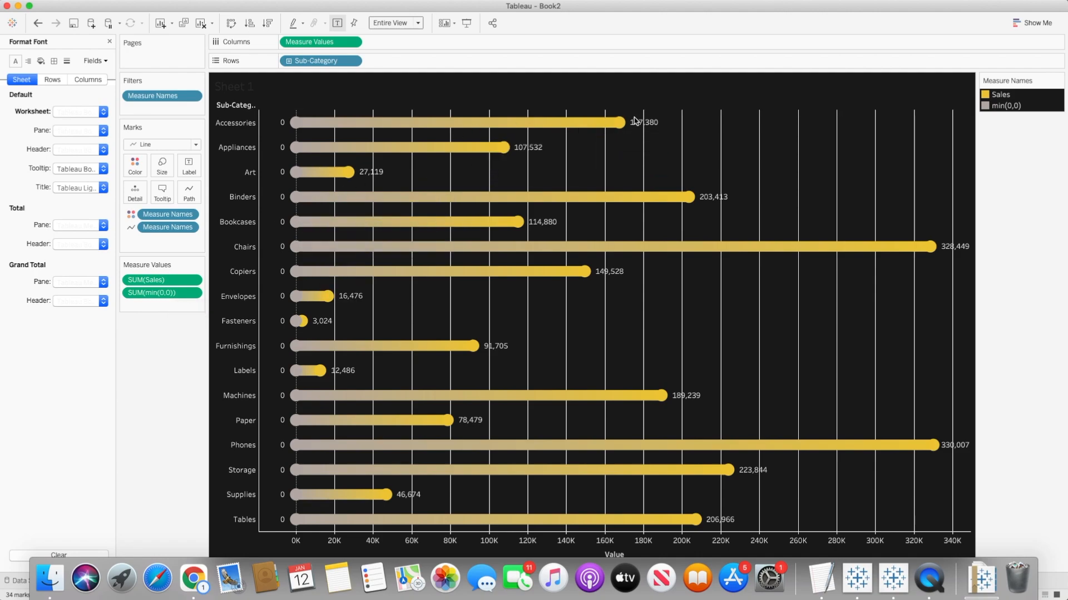
{"action": "mouse_move", "coordinate": [596, 140]}
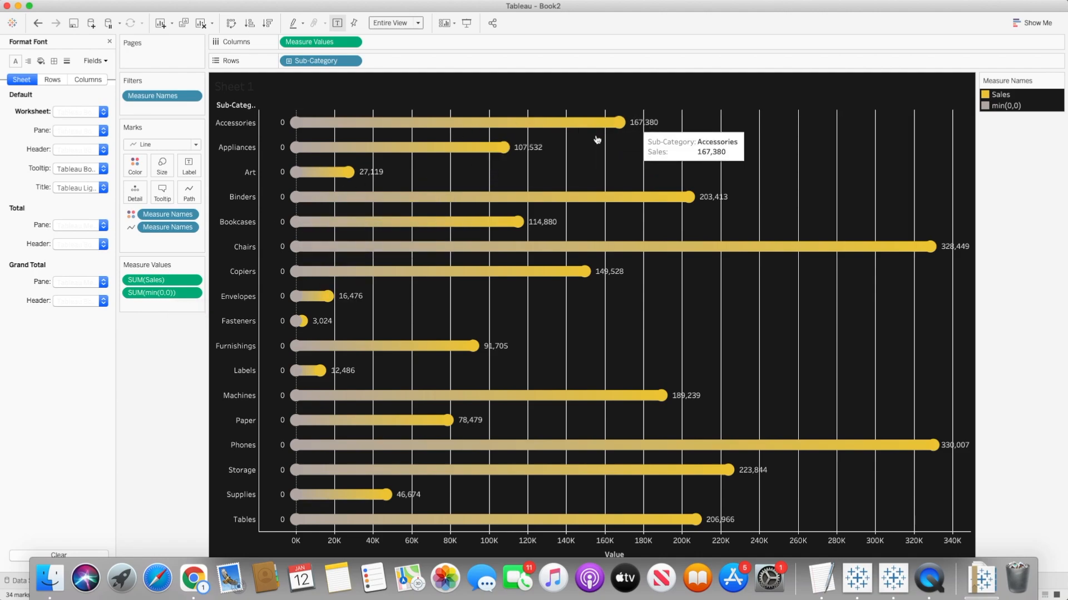
{"action": "left_click", "coordinate": [189, 165]}
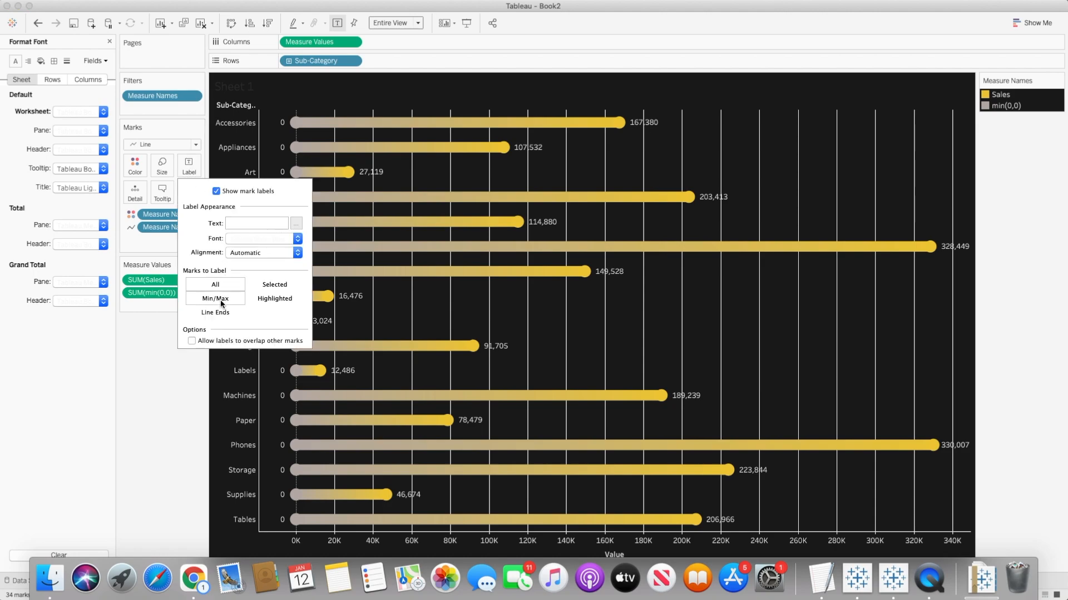
{"action": "left_click", "coordinate": [214, 311]}
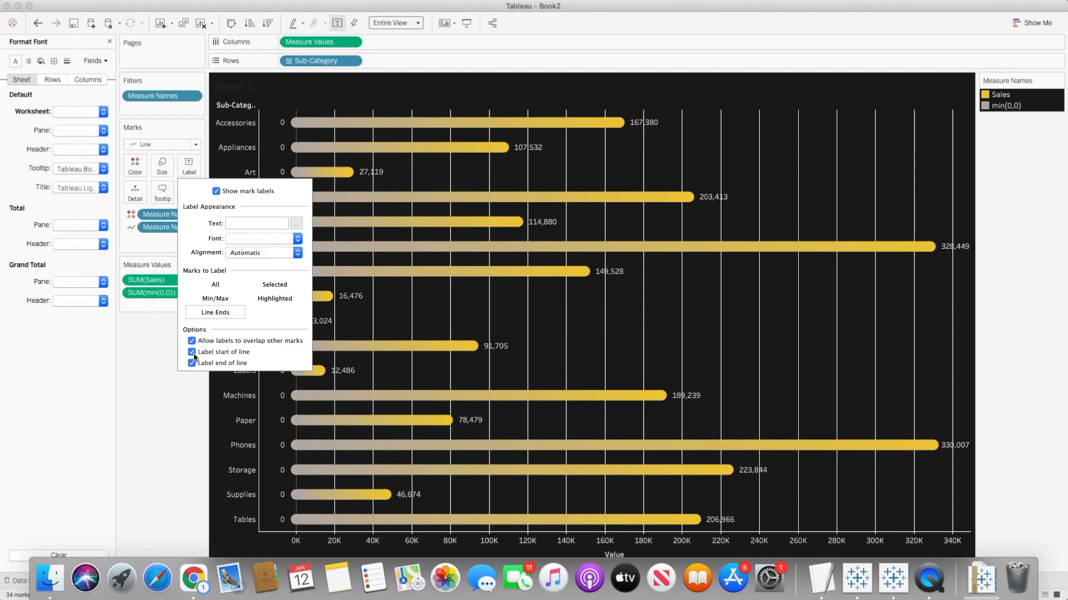
{"action": "left_click", "coordinate": [191, 362]}
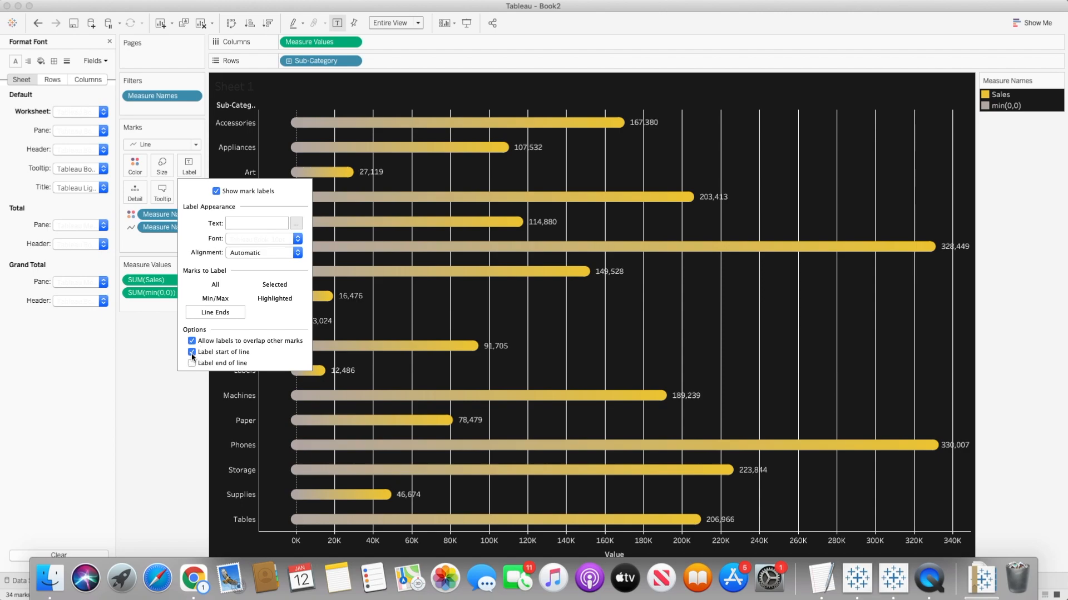
{"action": "mouse_move", "coordinate": [227, 359]}
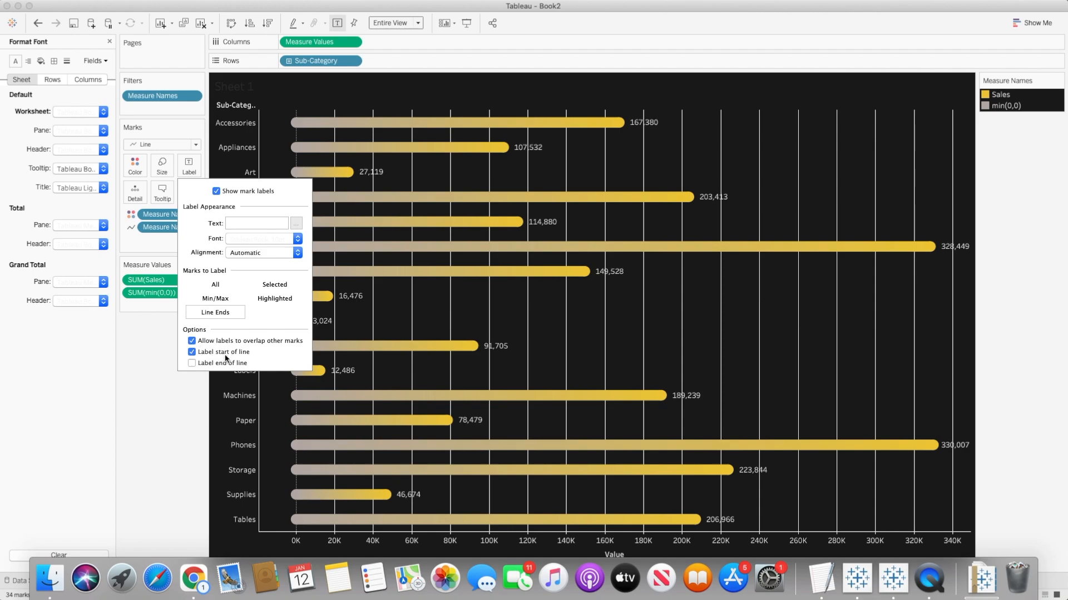
{"action": "mouse_move", "coordinate": [626, 129]}
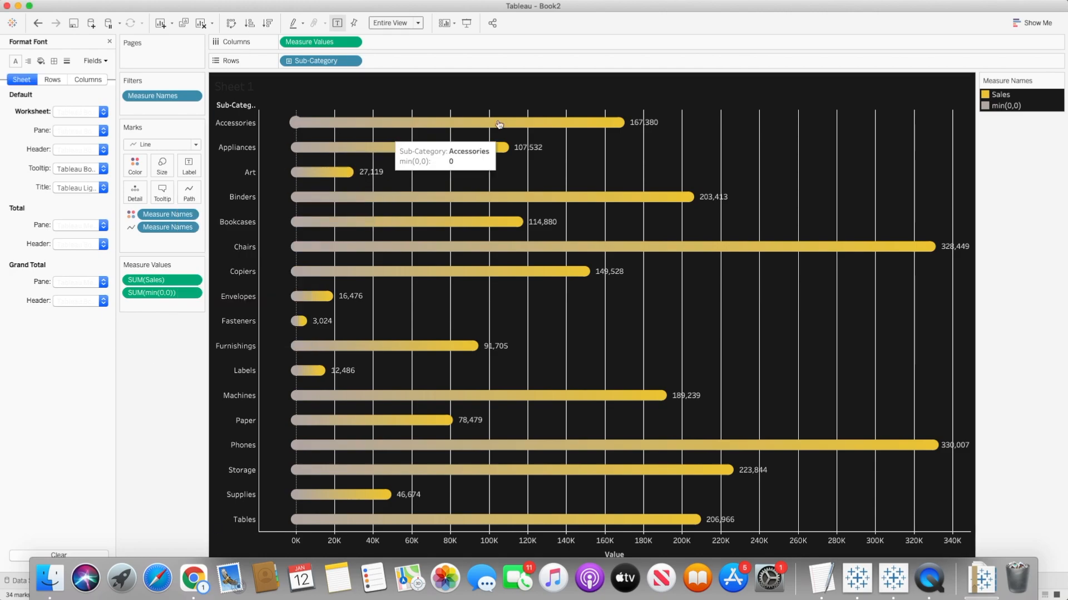
- Format SUM(Sales) as custom currency with 0 decimal places, e.g. $167,380
{"action": "left_click", "coordinate": [193, 281]}
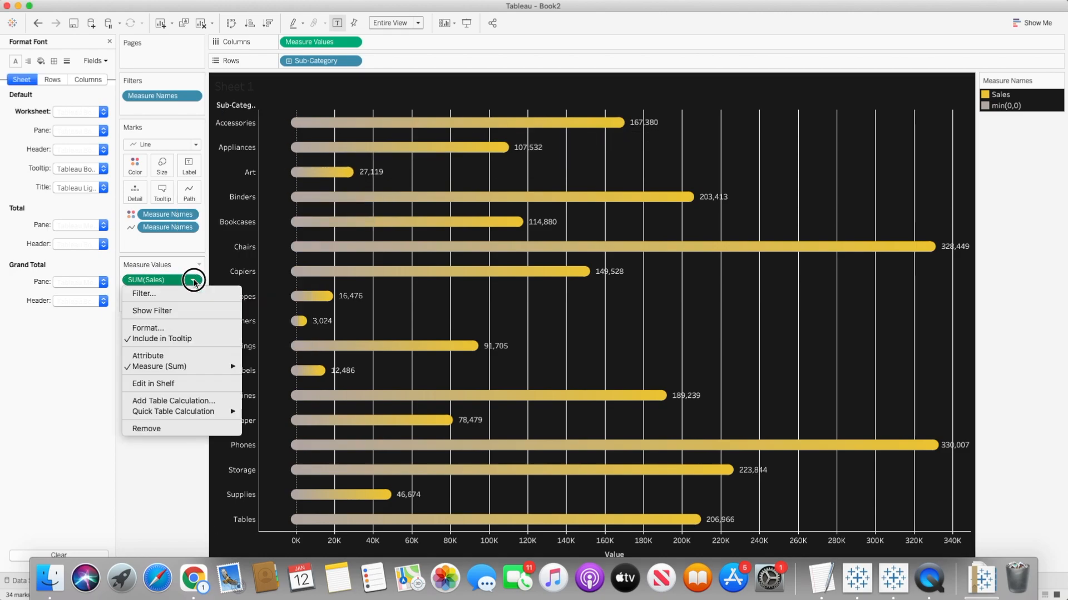
{"action": "left_click", "coordinate": [148, 327]}
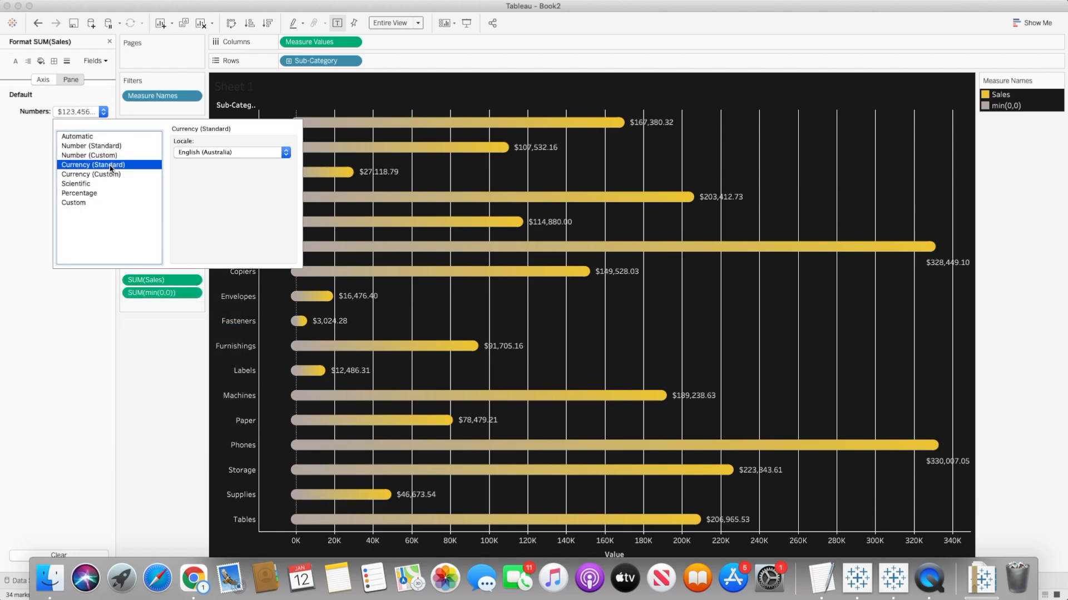
{"action": "left_click", "coordinate": [90, 174]}
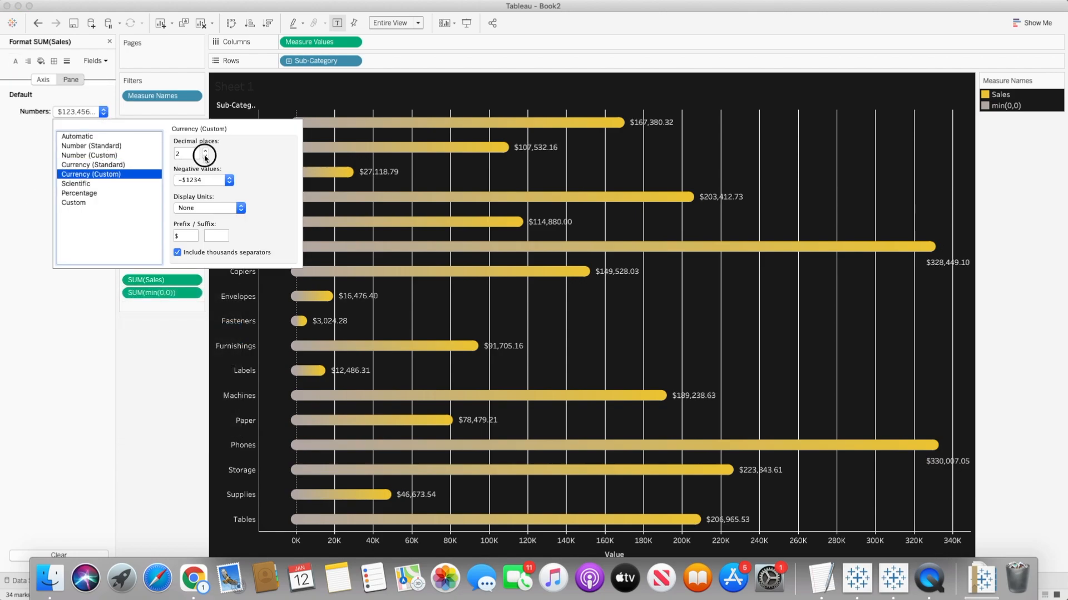
{"action": "left_click", "coordinate": [205, 155]}
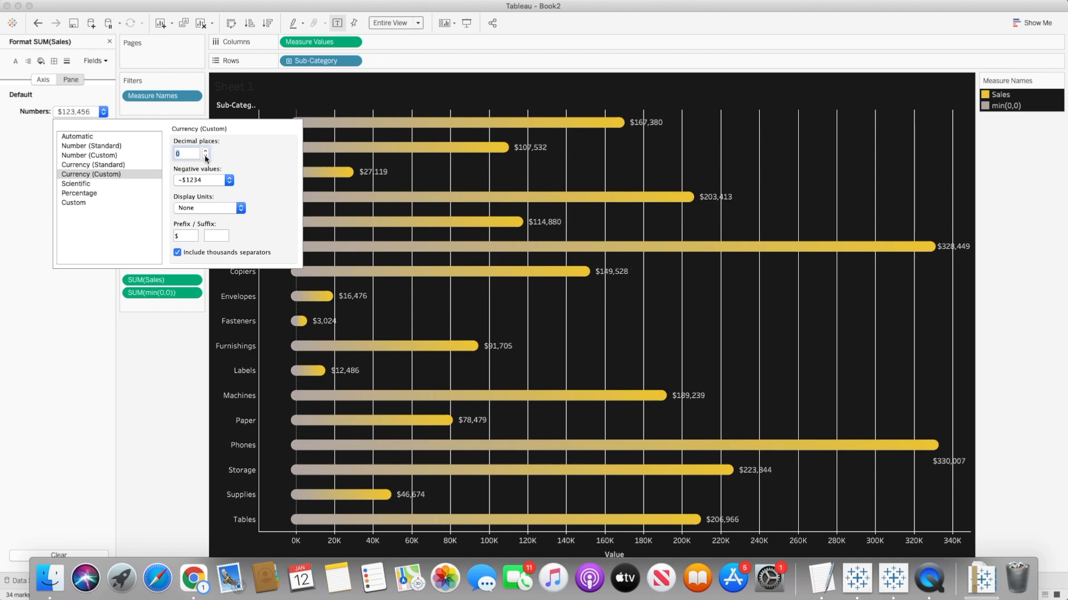
{"action": "left_click", "coordinate": [55, 60]}
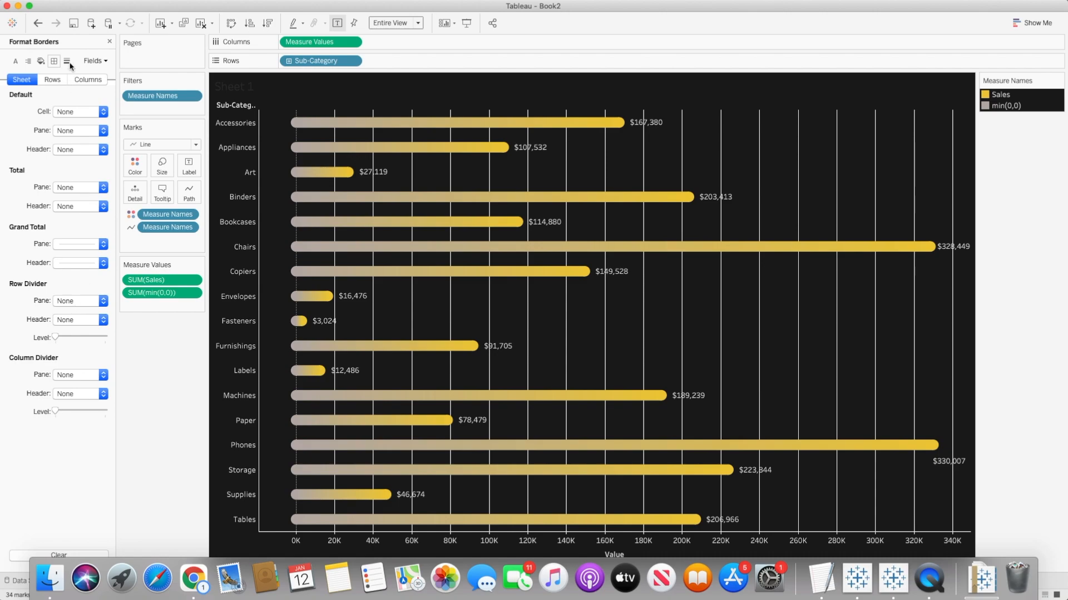
- Set column Grid Lines and Zero Lines to None in Format Lines
{"action": "left_click", "coordinate": [65, 60]}
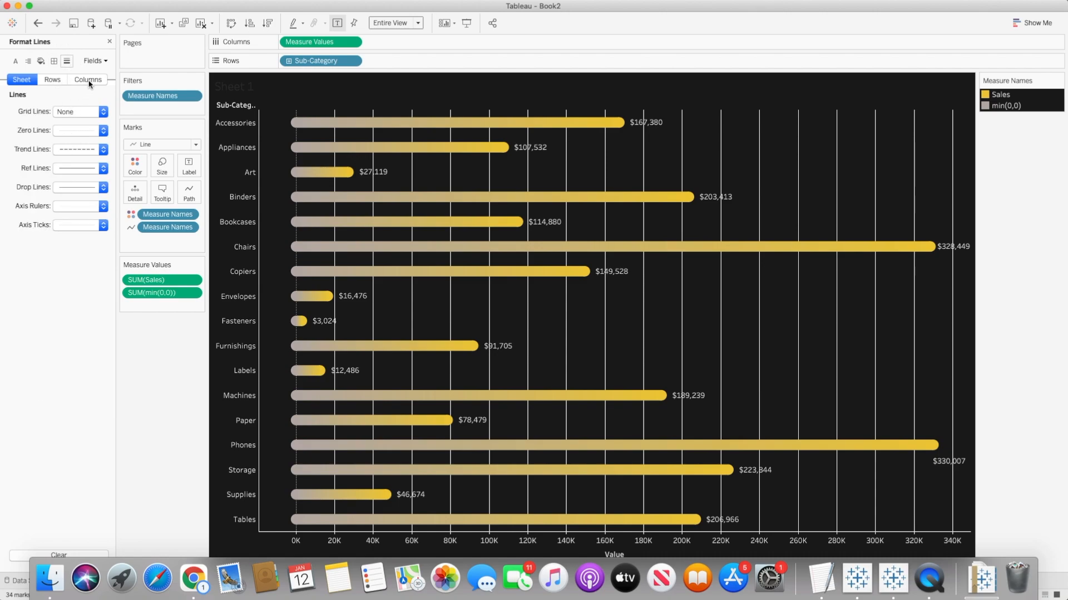
{"action": "left_click", "coordinate": [102, 111]}
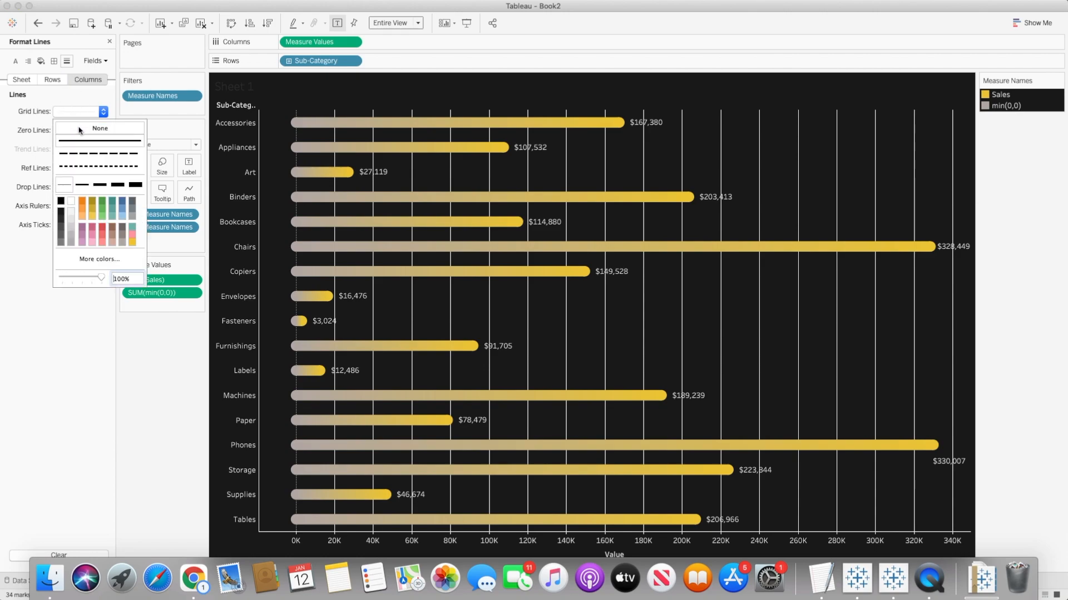
{"action": "left_click", "coordinate": [99, 128]}
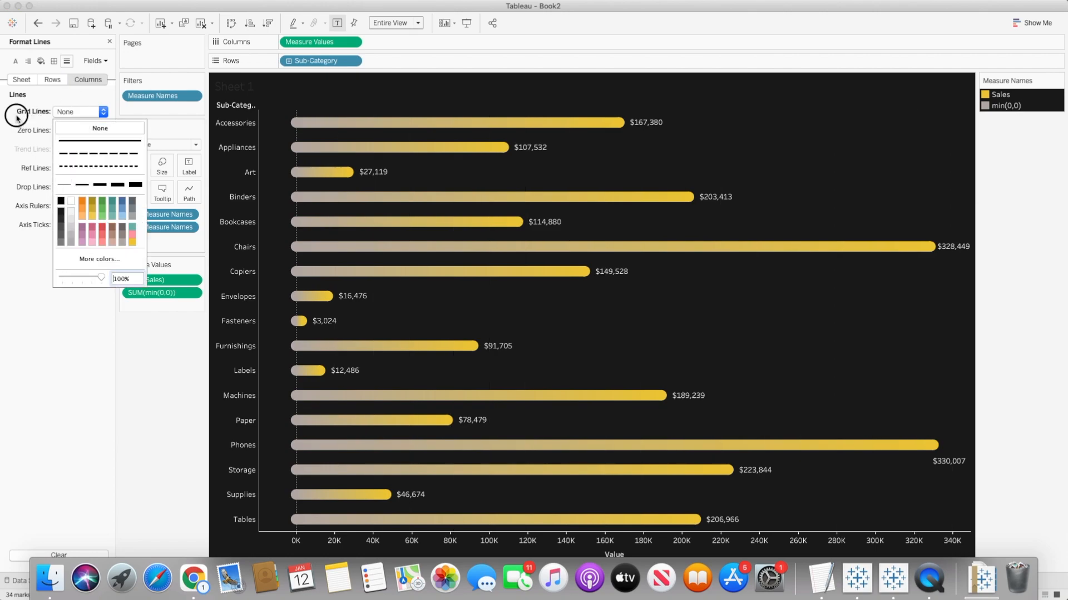
{"action": "left_click", "coordinate": [80, 130]}
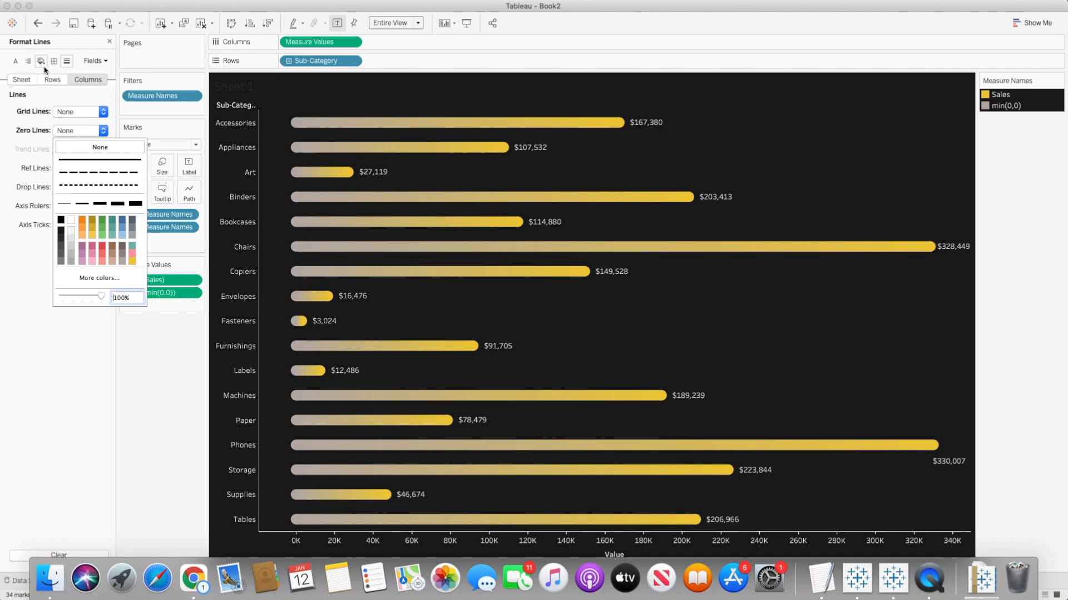
{"action": "left_click", "coordinate": [21, 80]}
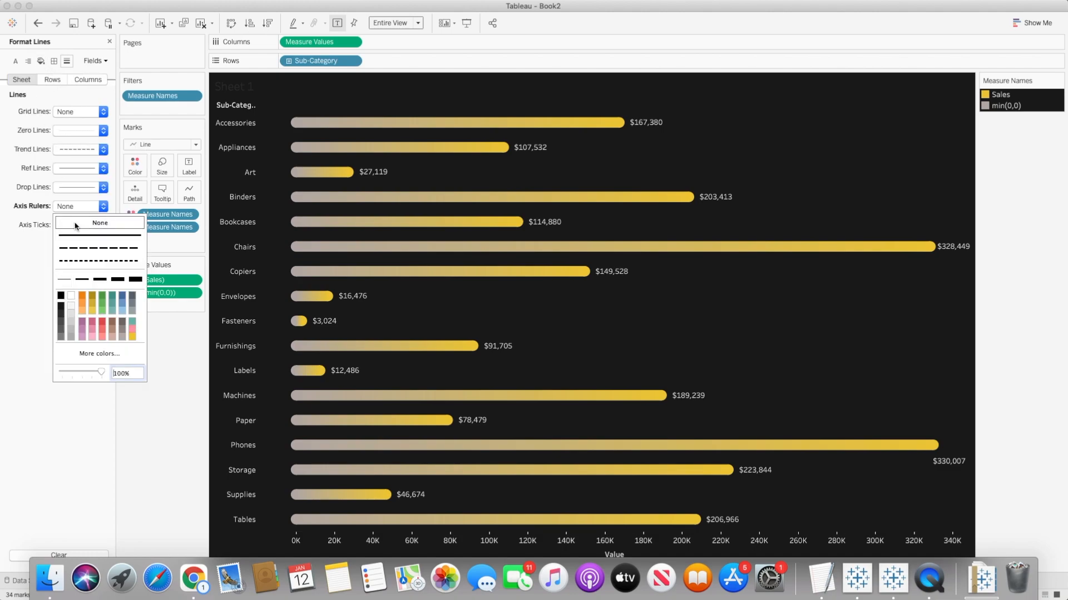
{"action": "mouse_move", "coordinate": [461, 529]}
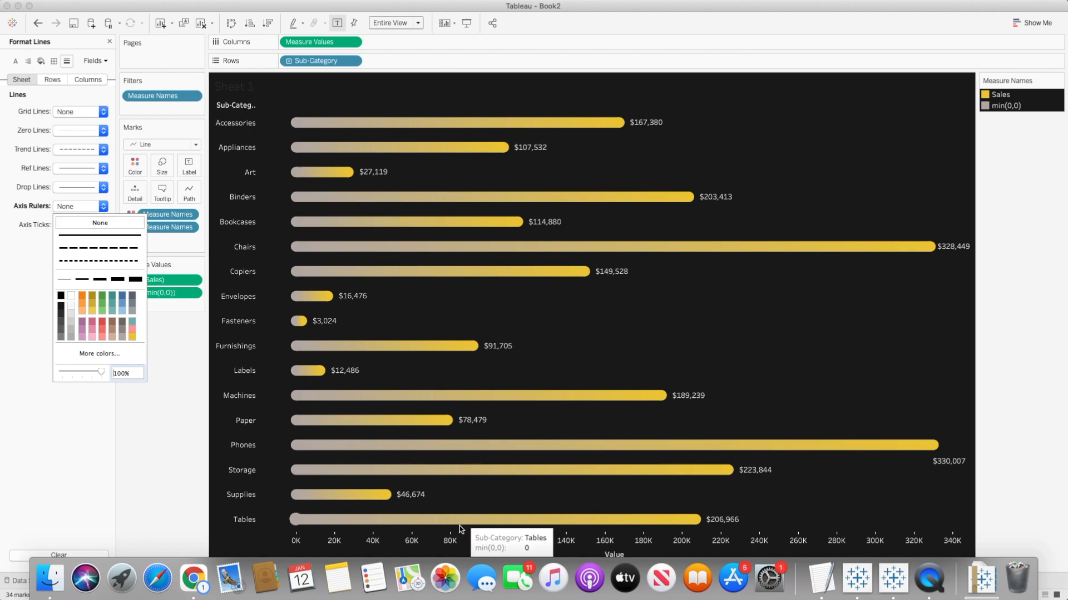
- Hide the value axis and Sub-Category field label, then show the chart in Presentation Mode
{"action": "right_click", "coordinate": [465, 541]}
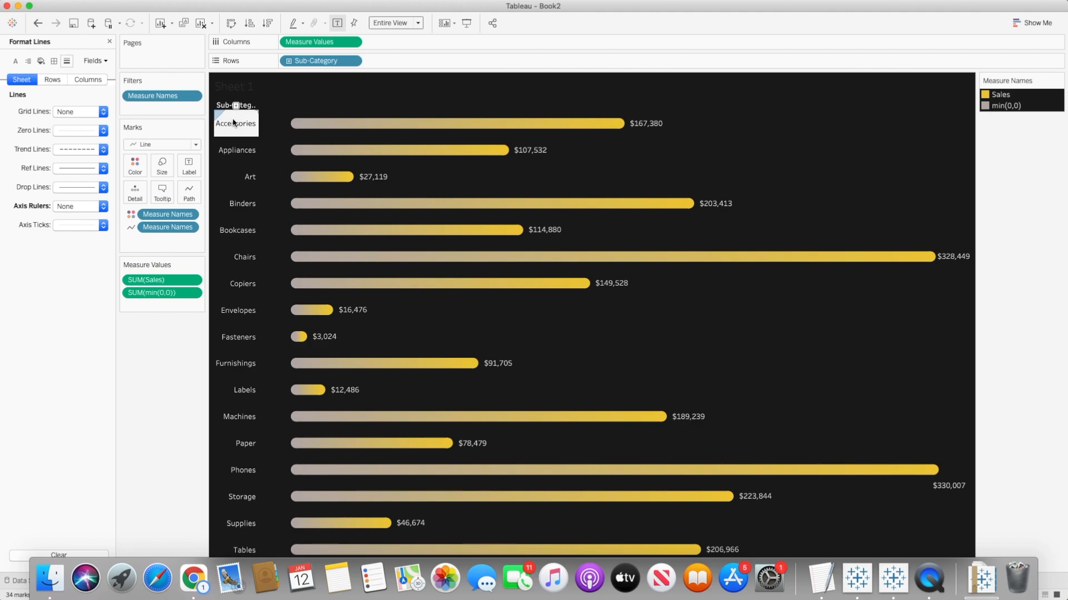
{"action": "right_click", "coordinate": [235, 104]}
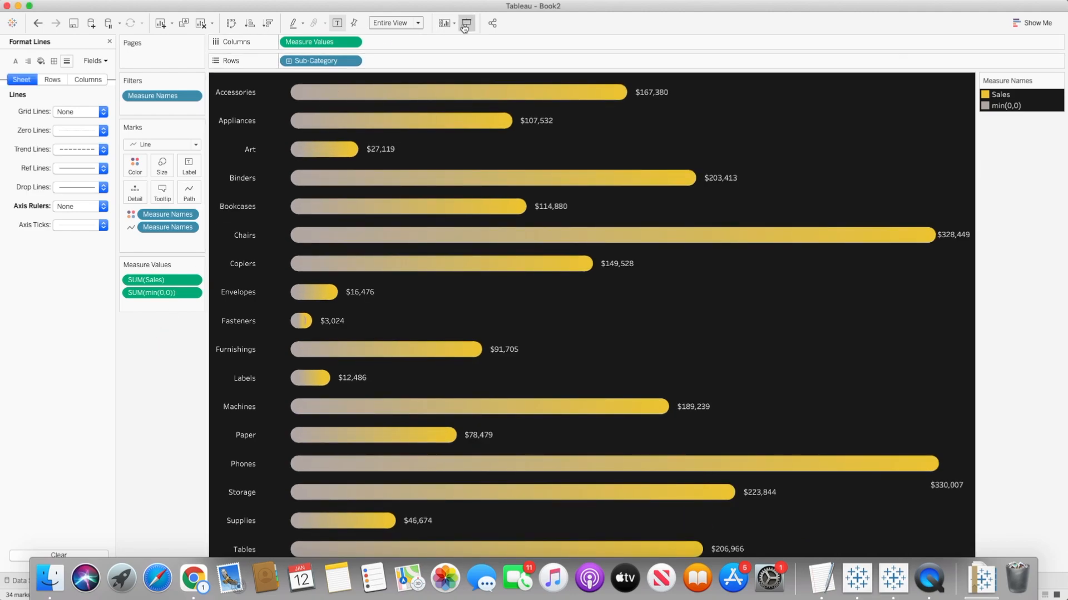
{"action": "left_click", "coordinate": [465, 24]}
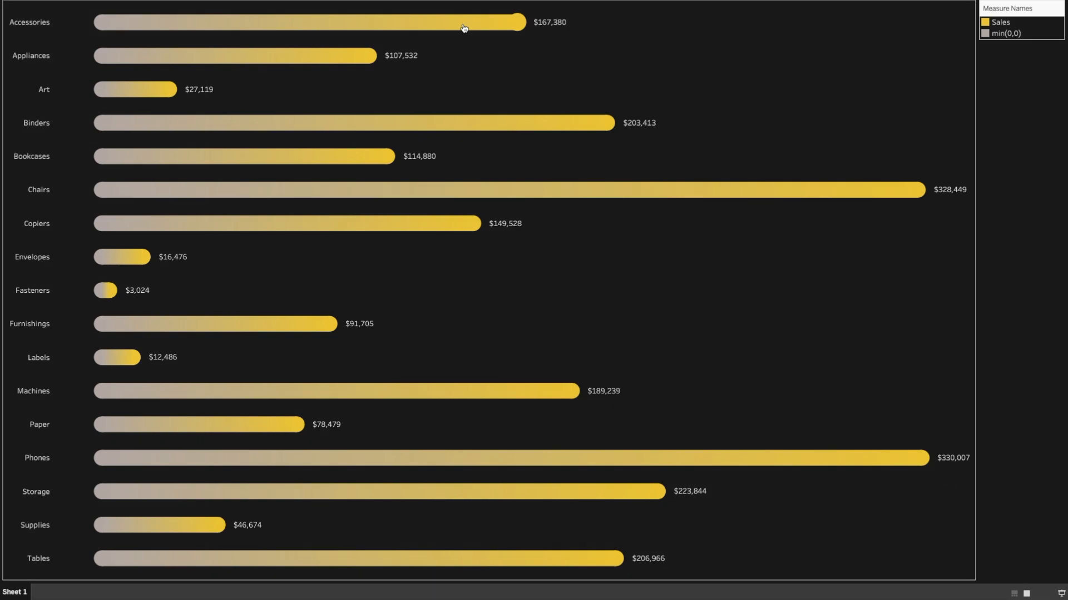